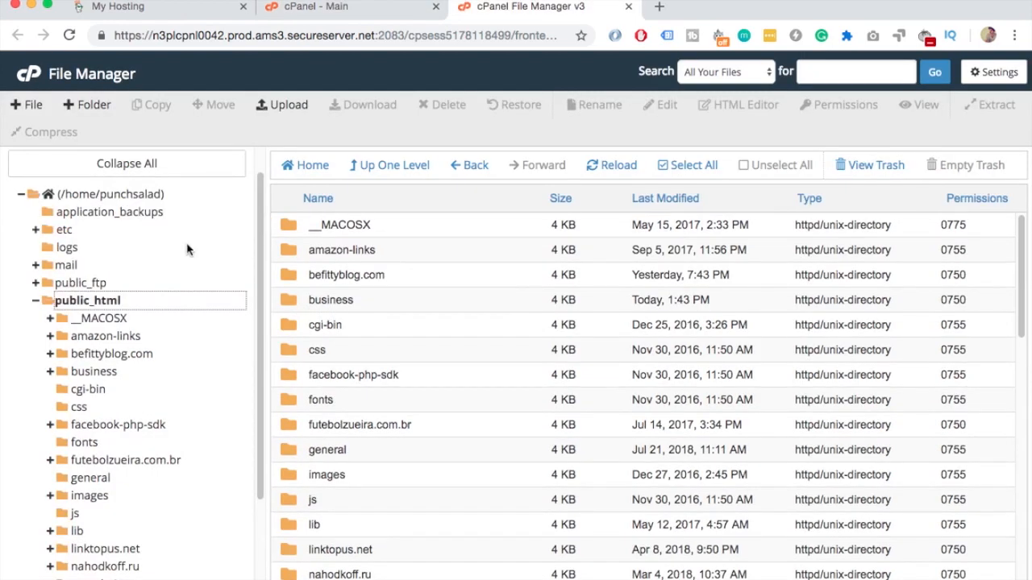
# Step: Browse public_html in File Manager, then view the Installatron WordPress install progress page
pyautogui.click(88, 300)
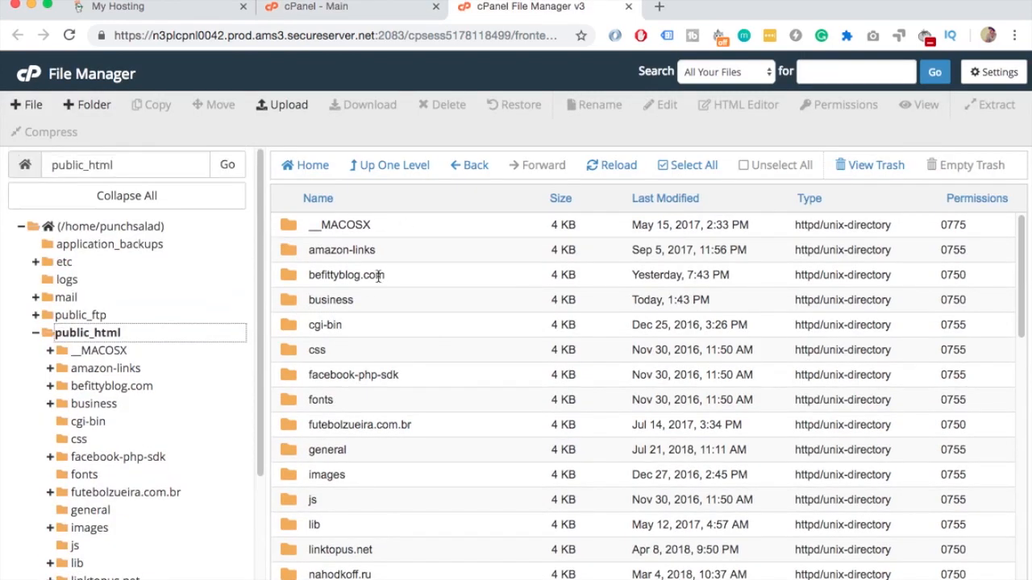
pyautogui.moveTo(343, 303)
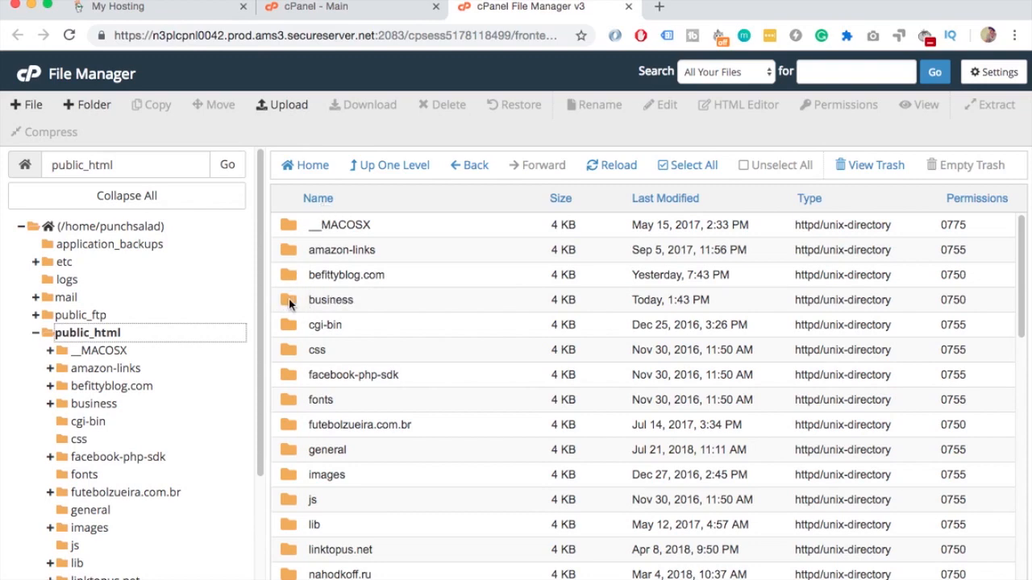
pyautogui.click(346, 6)
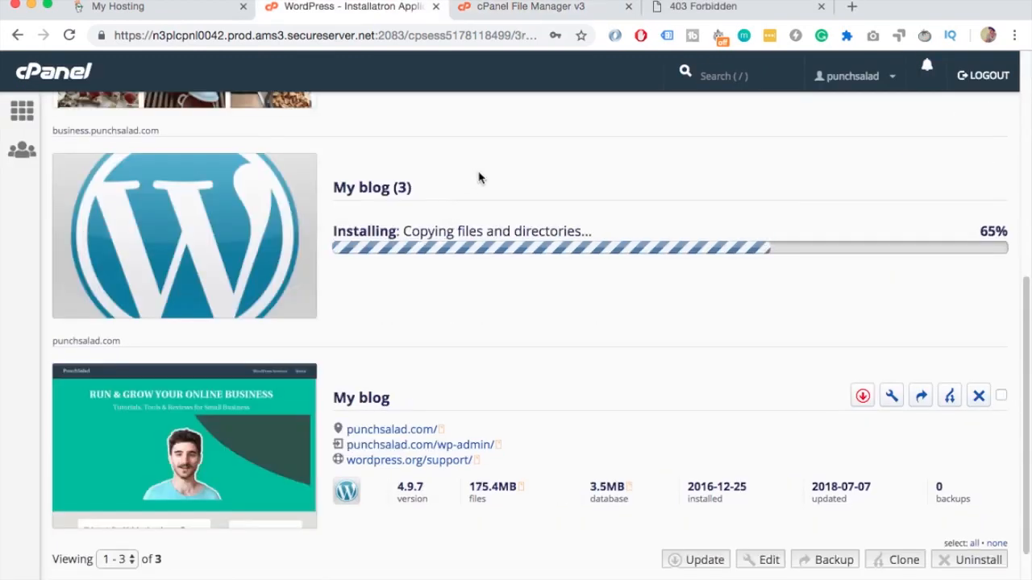
pyautogui.scroll(-3)
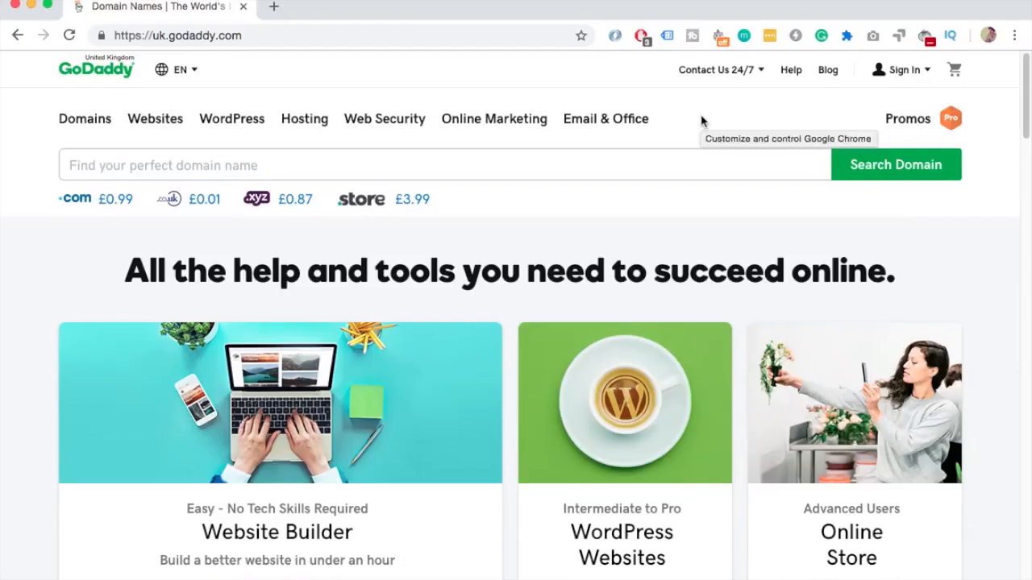
pyautogui.moveTo(845, 83)
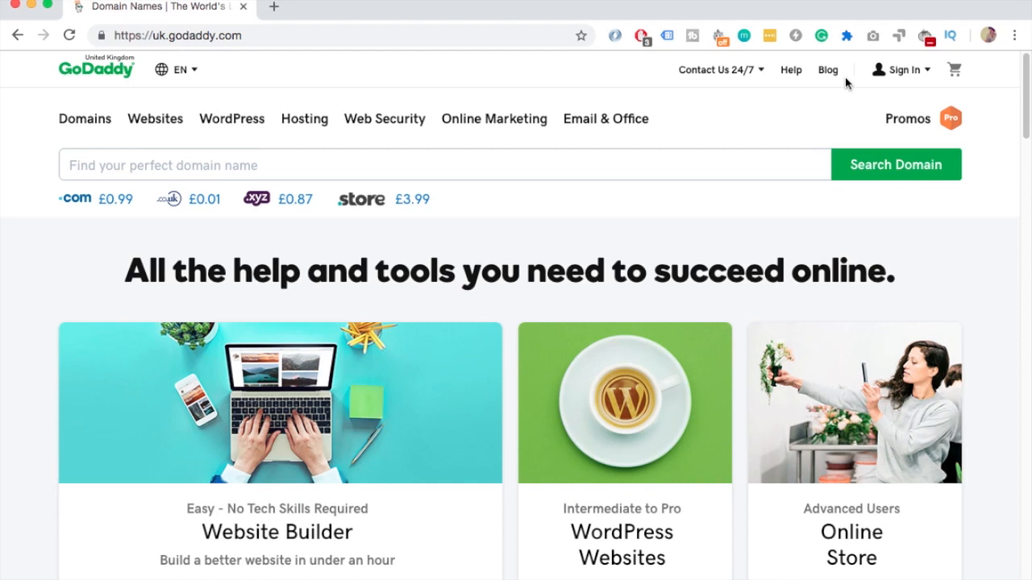
# Step: Sign in as a registered GoDaddy user and land on the My Products overview
pyautogui.click(900, 69)
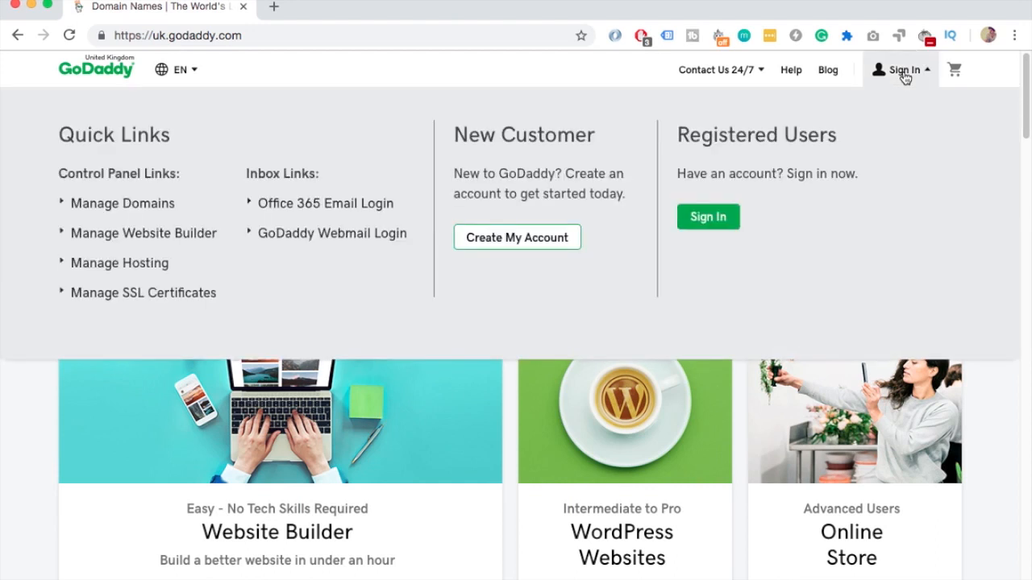
pyautogui.click(706, 217)
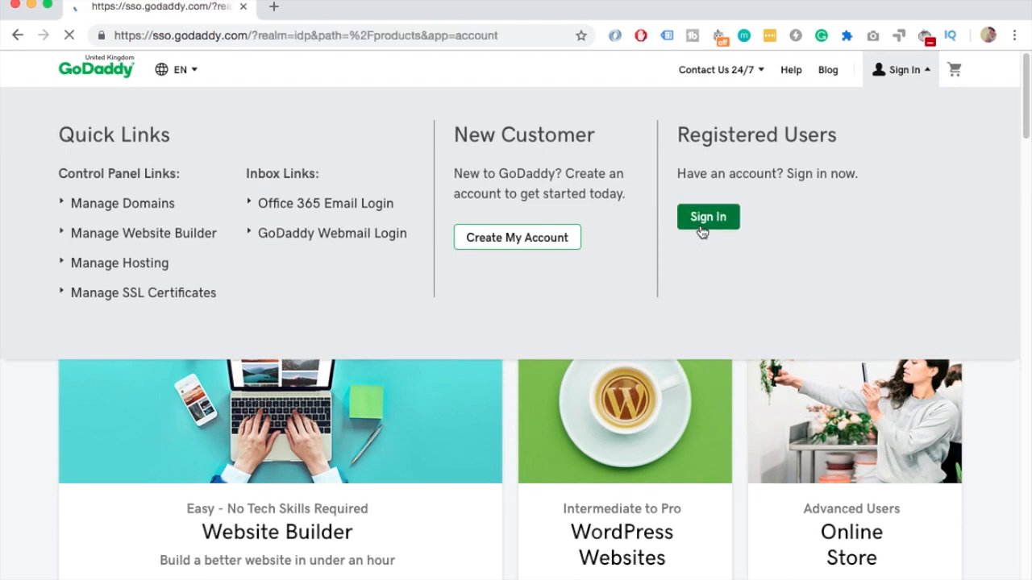
pyautogui.click(707, 216)
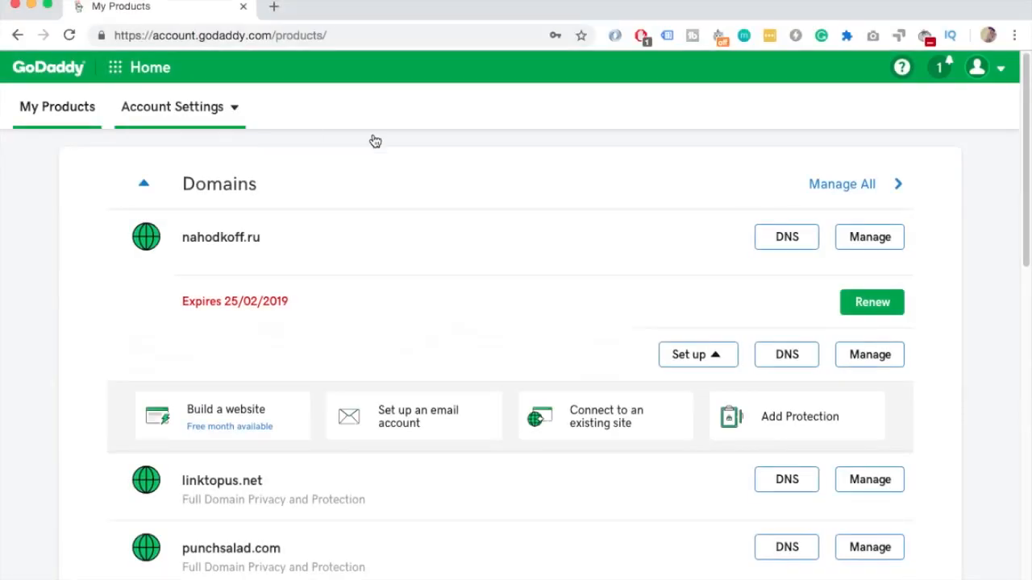
# Step: Manage the Deluxe Linux Hosting plan for punchsalad.com and launch its cPanel Admin
pyautogui.scroll(-3)
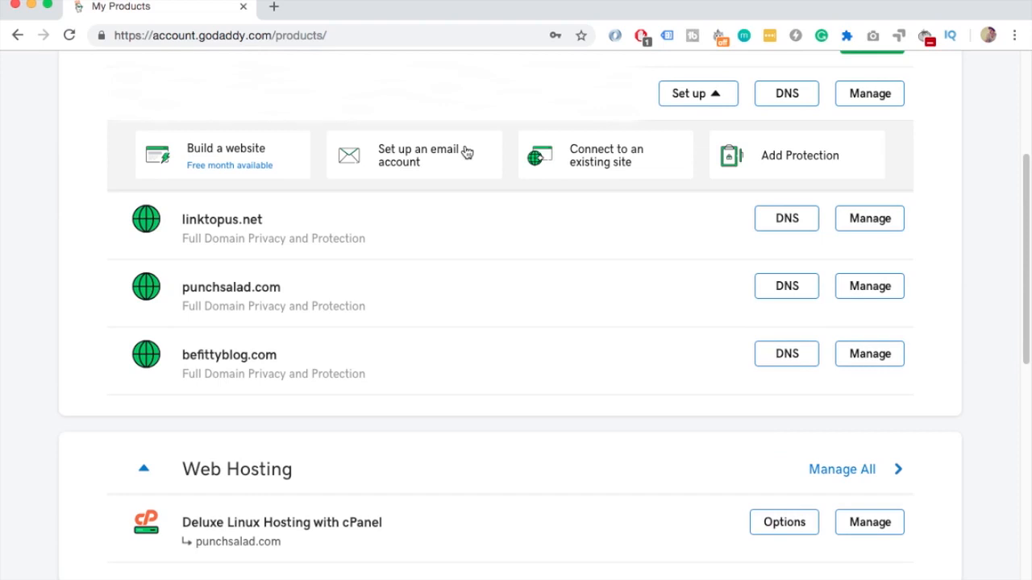
pyautogui.scroll(-3)
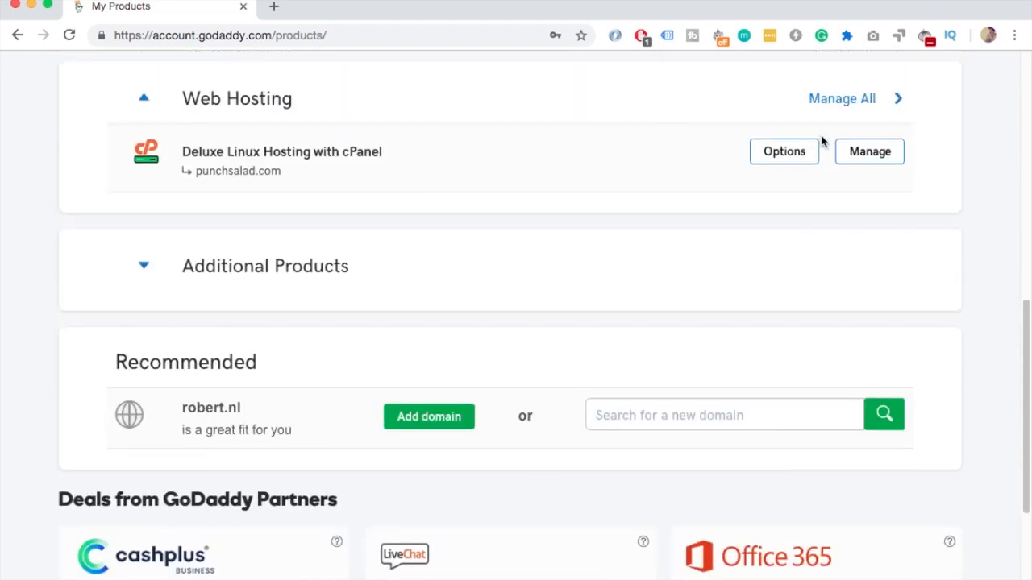
pyautogui.click(869, 151)
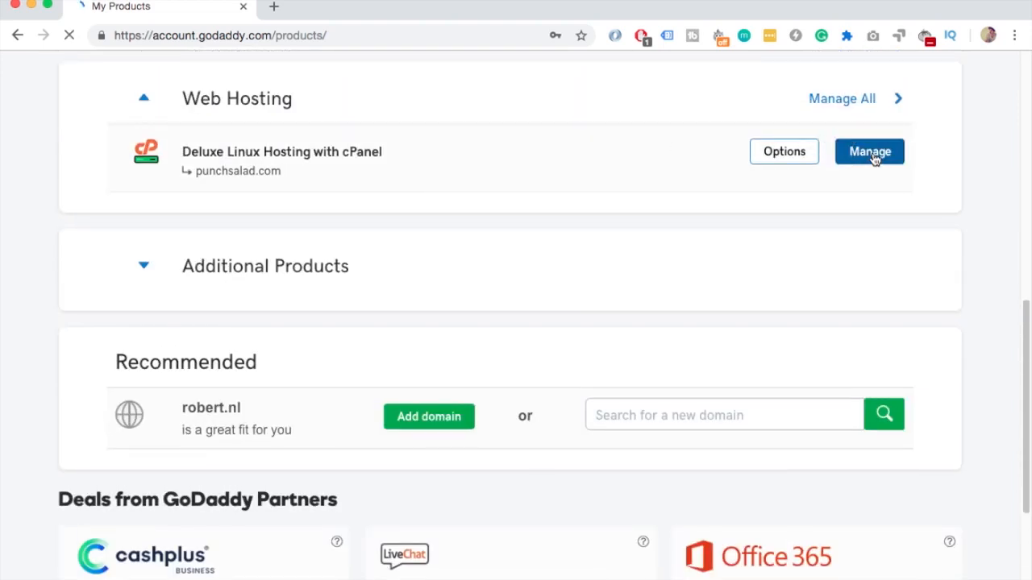
pyautogui.click(869, 151)
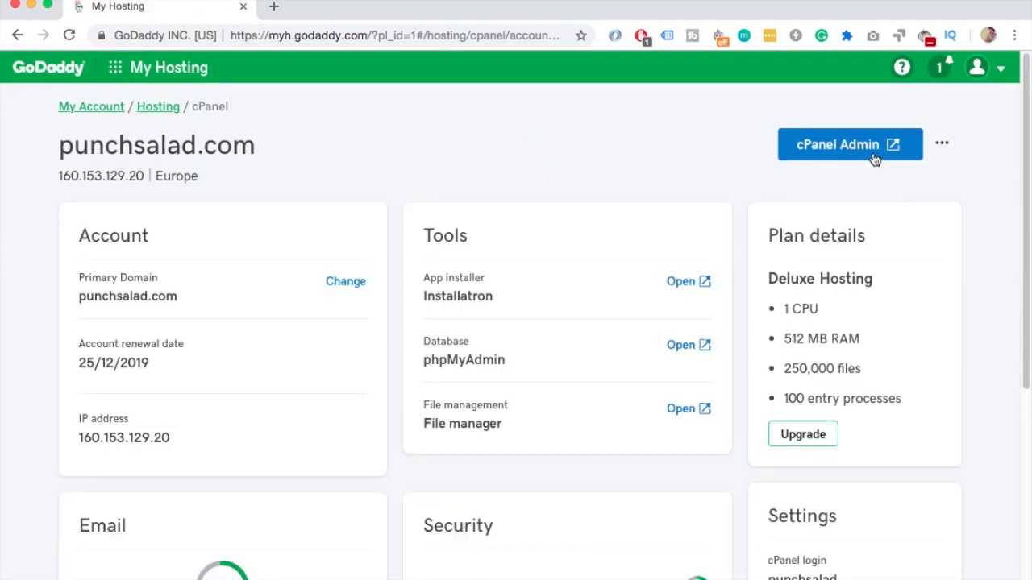
pyautogui.click(849, 144)
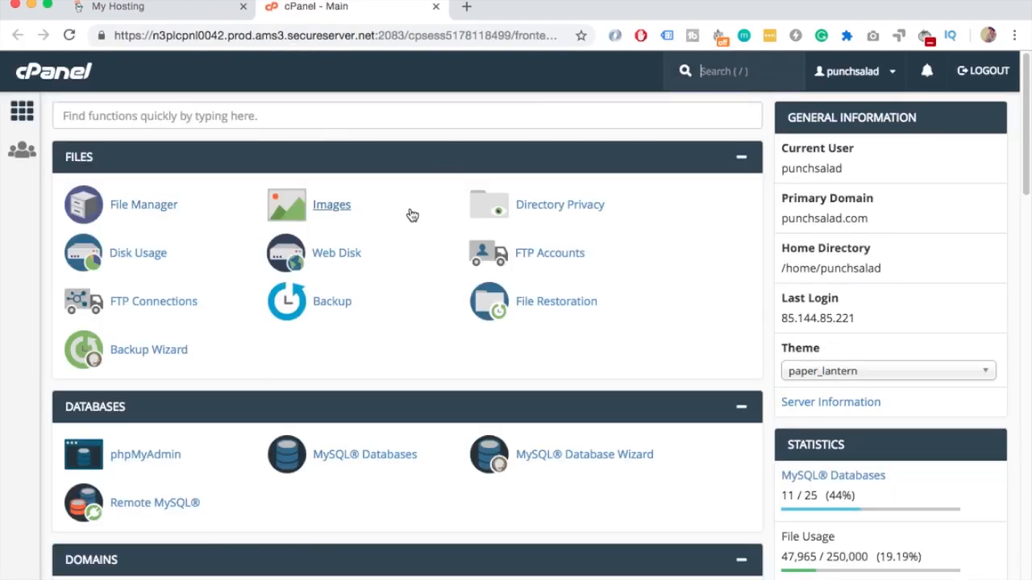
pyautogui.scroll(-3)
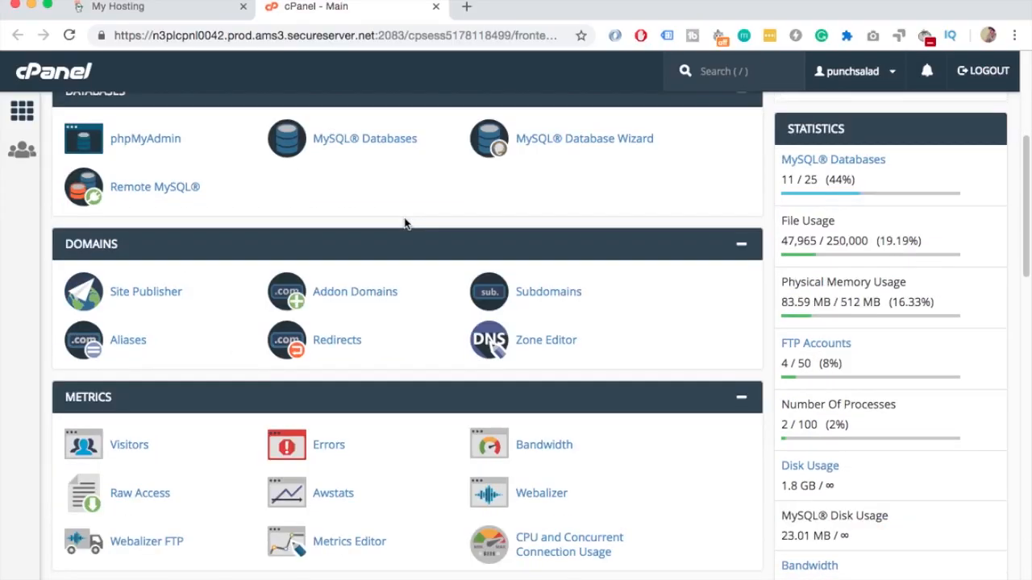
pyautogui.moveTo(548, 291)
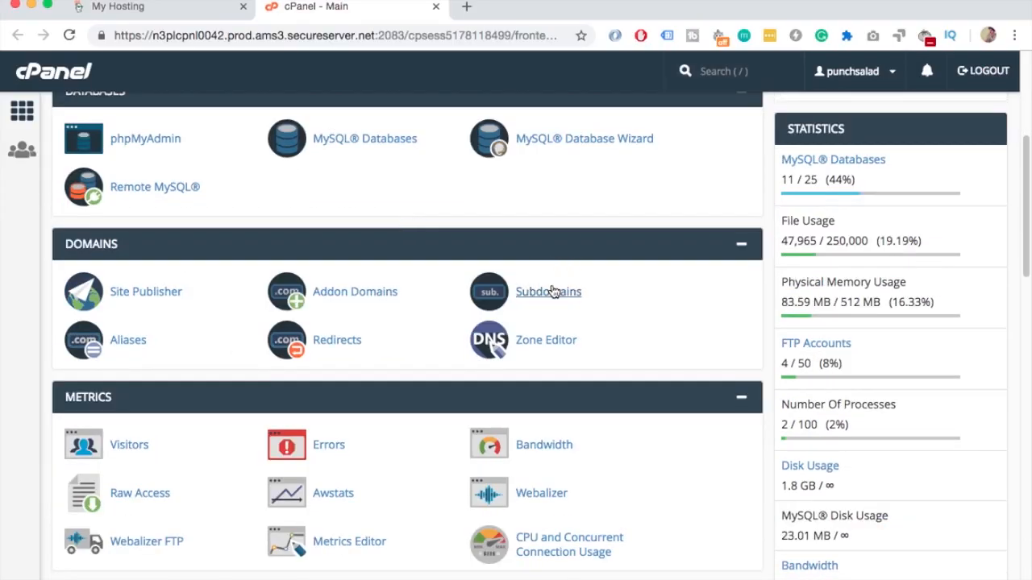
# Step: Create subdomain business under punchsalad.com with document root public_html/business
pyautogui.click(548, 292)
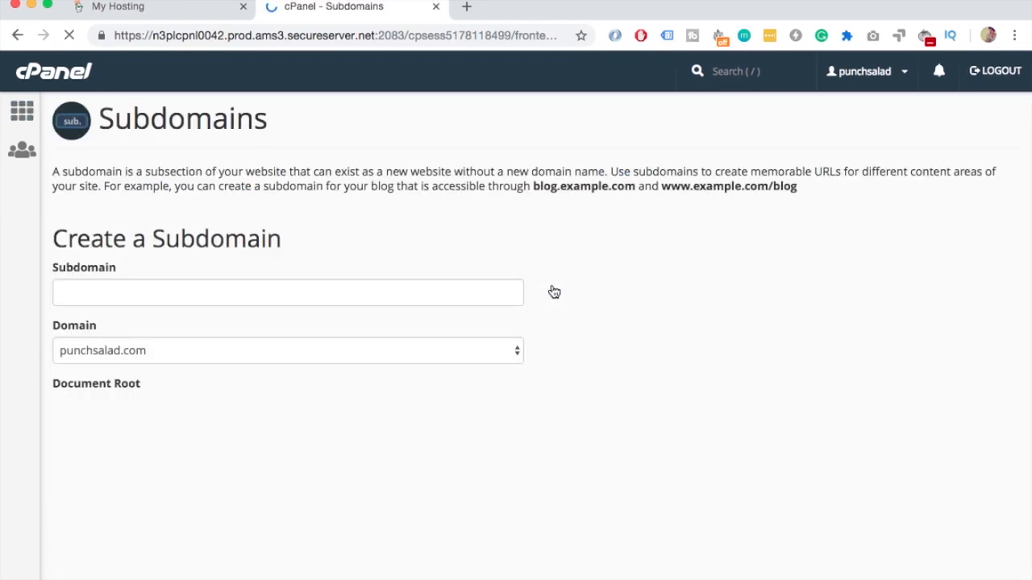
pyautogui.click(284, 292)
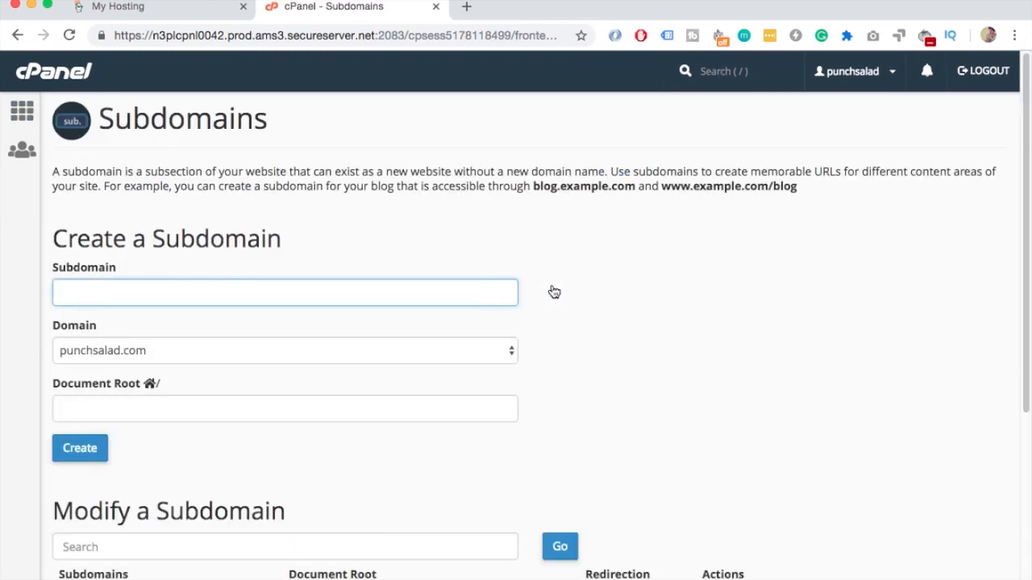
pyautogui.write('business')
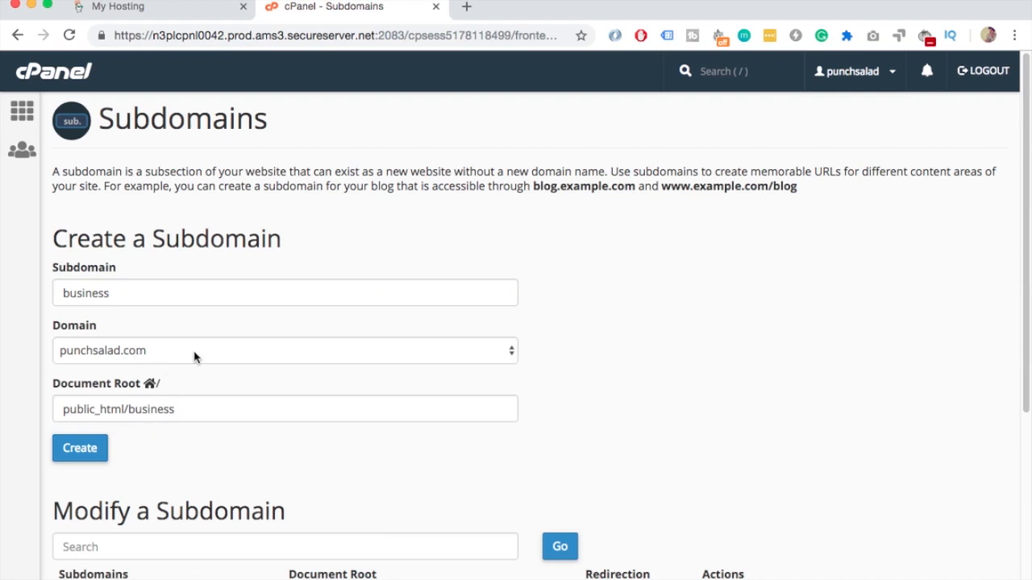
pyautogui.moveTo(249, 356)
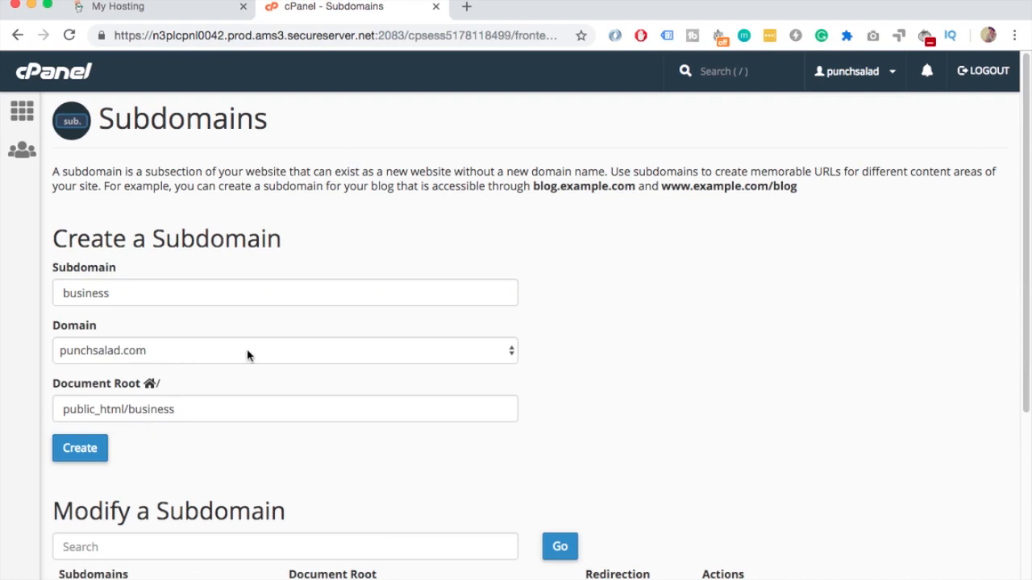
pyautogui.click(284, 350)
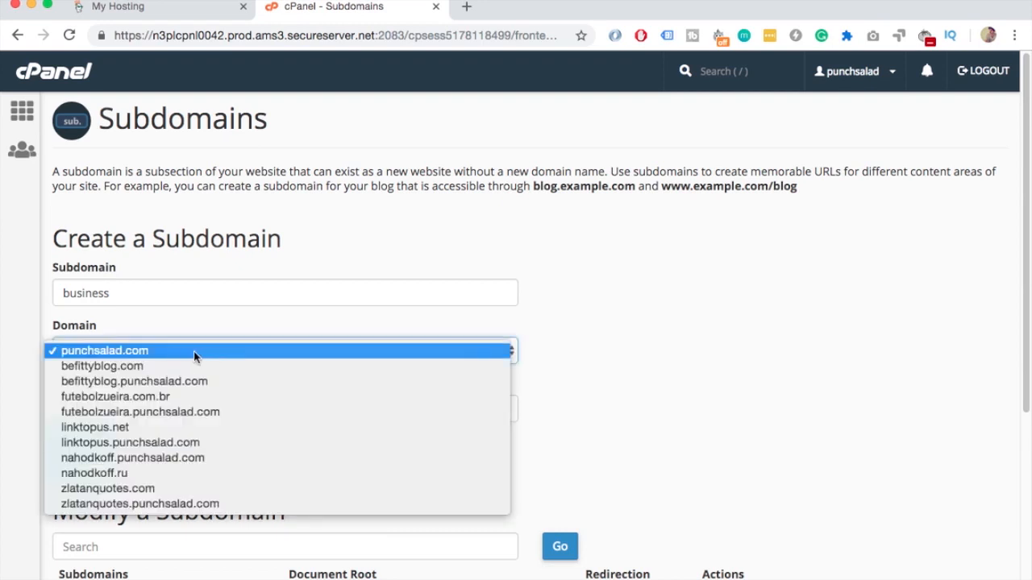
pyautogui.moveTo(600, 332)
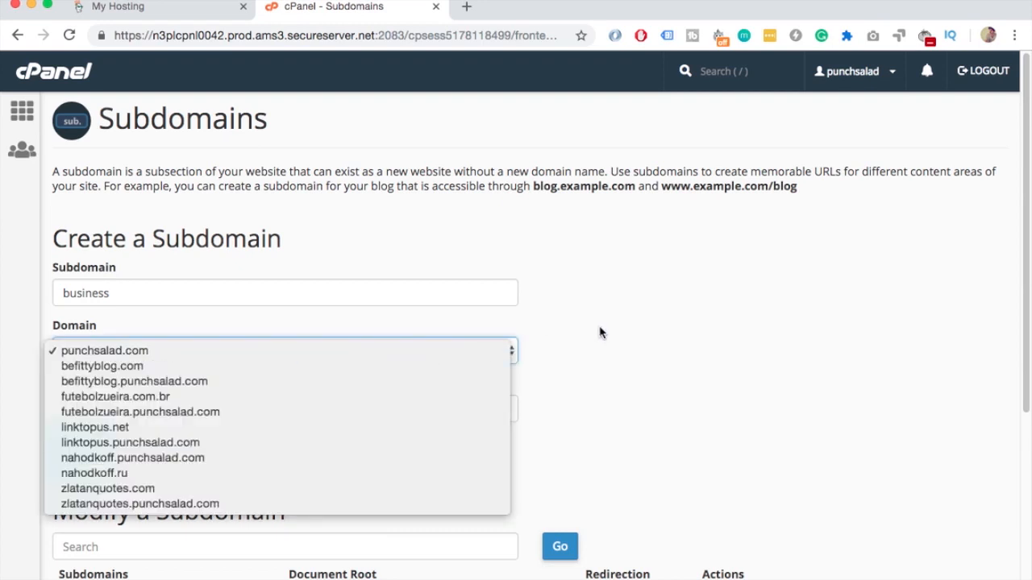
pyautogui.click(104, 350)
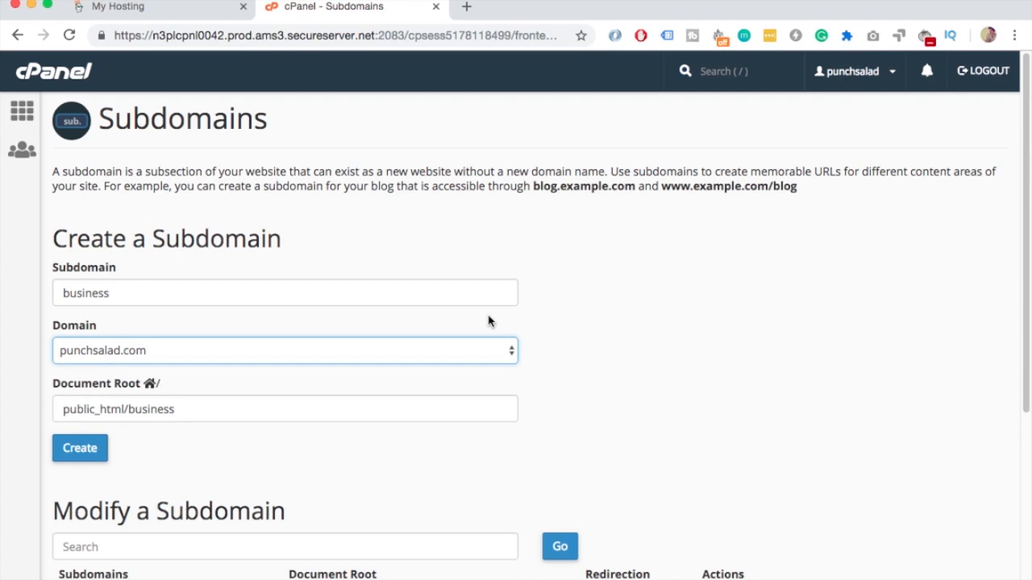
pyautogui.moveTo(319, 349)
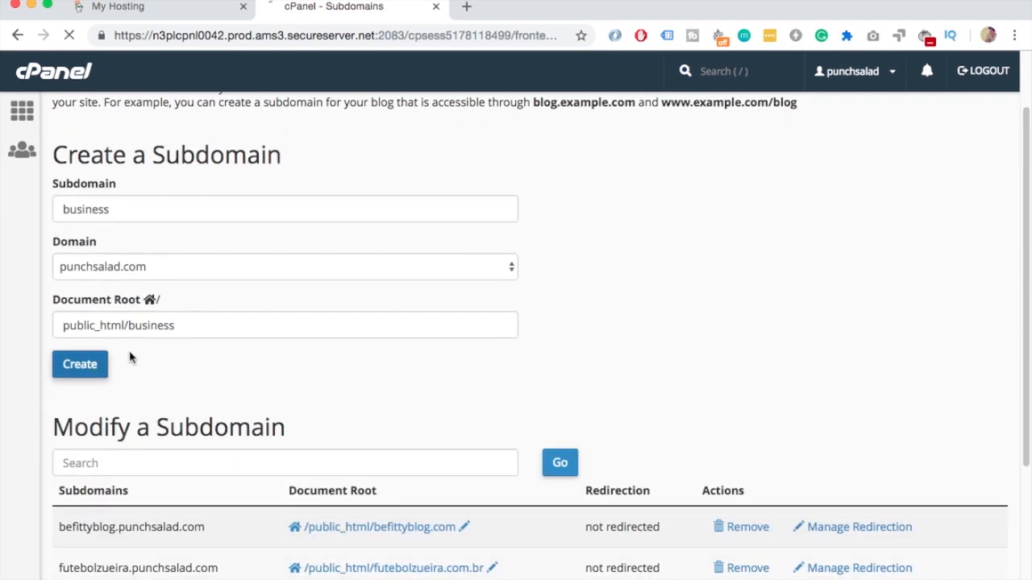
pyautogui.click(79, 364)
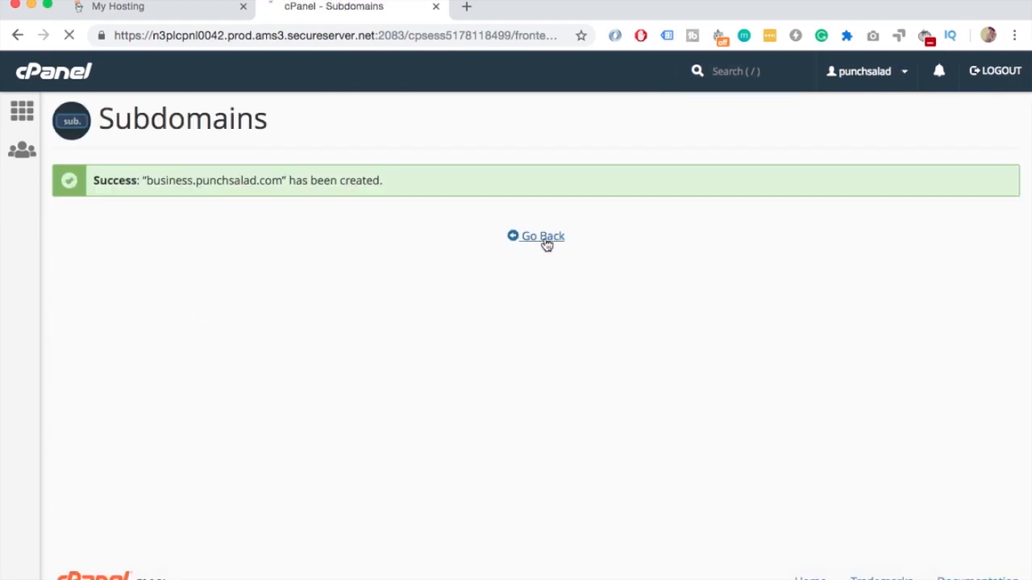
# Step: Return to the cPanel dashboard and launch File Manager in a new tab at /home/punchsalad
pyautogui.click(542, 235)
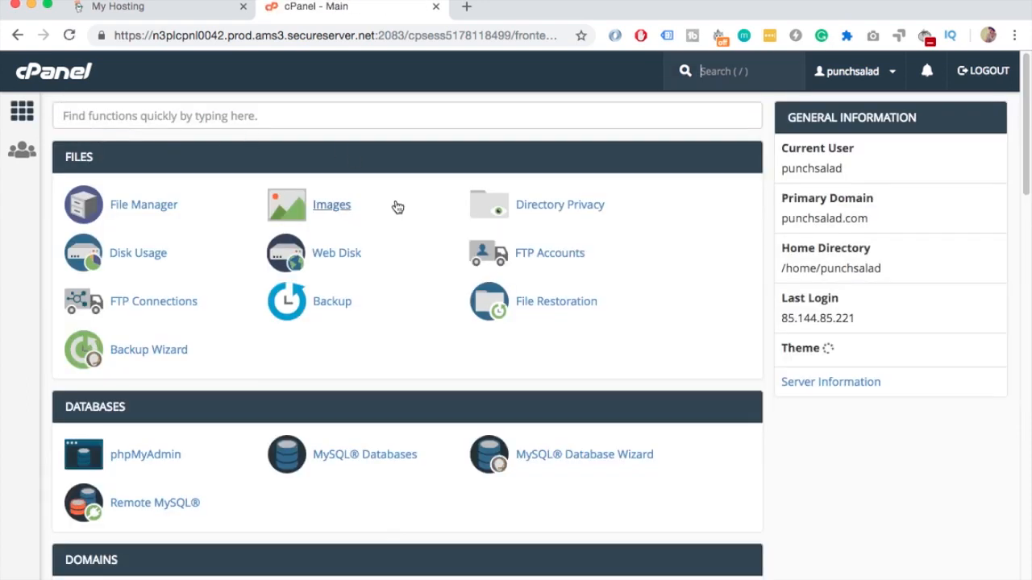
pyautogui.click(465, 7)
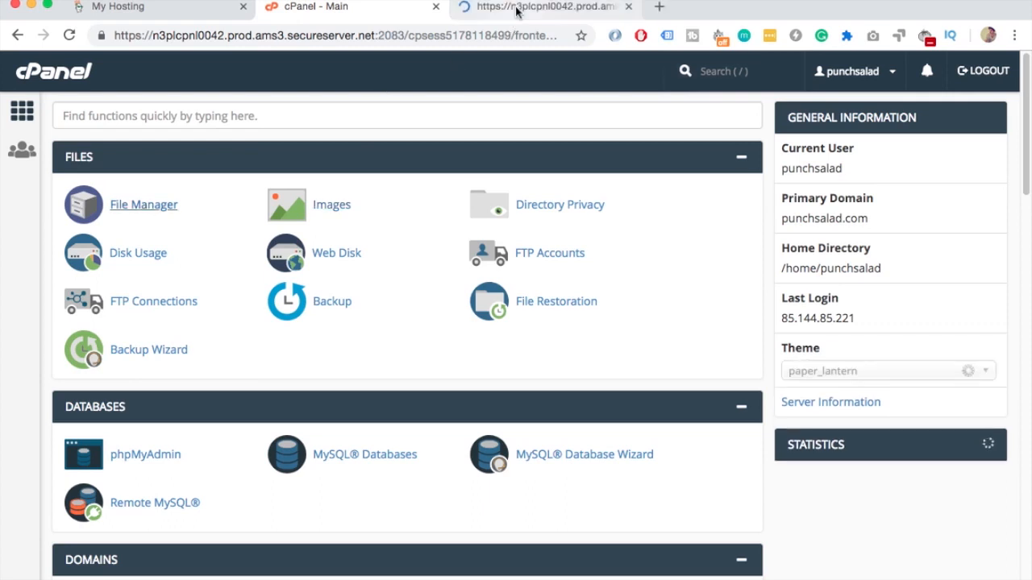
pyautogui.click(142, 204)
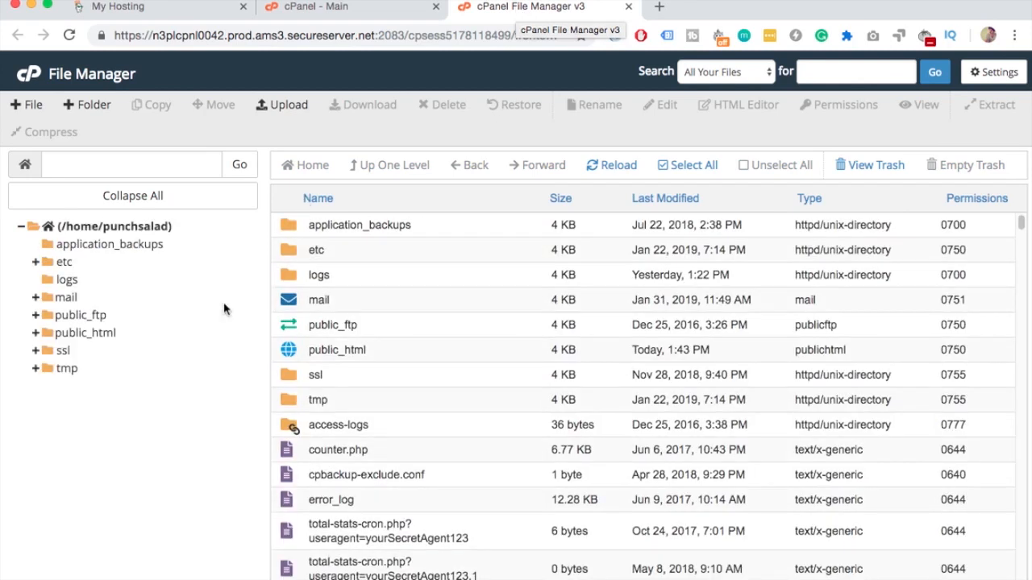
# Step: Show public_html, peek inside befittyblog.com's WordPress files, and go back up to public_html
pyautogui.click(84, 332)
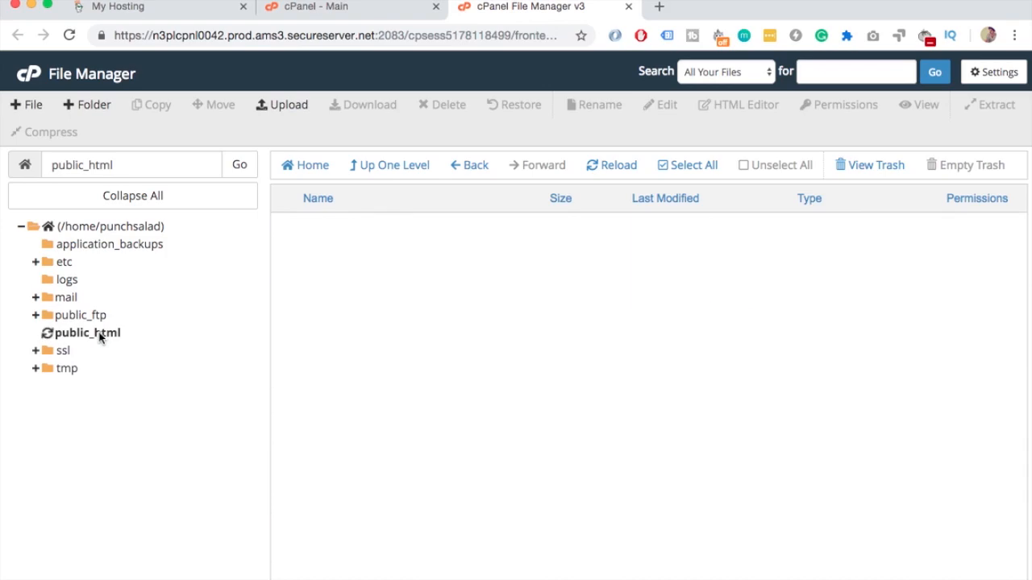
pyautogui.click(87, 332)
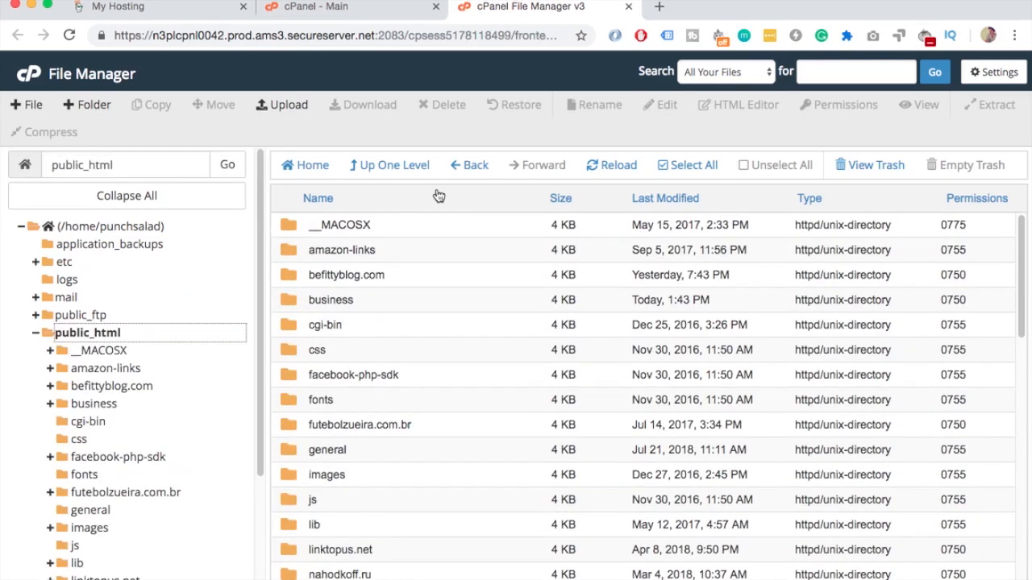
pyautogui.moveTo(296, 302)
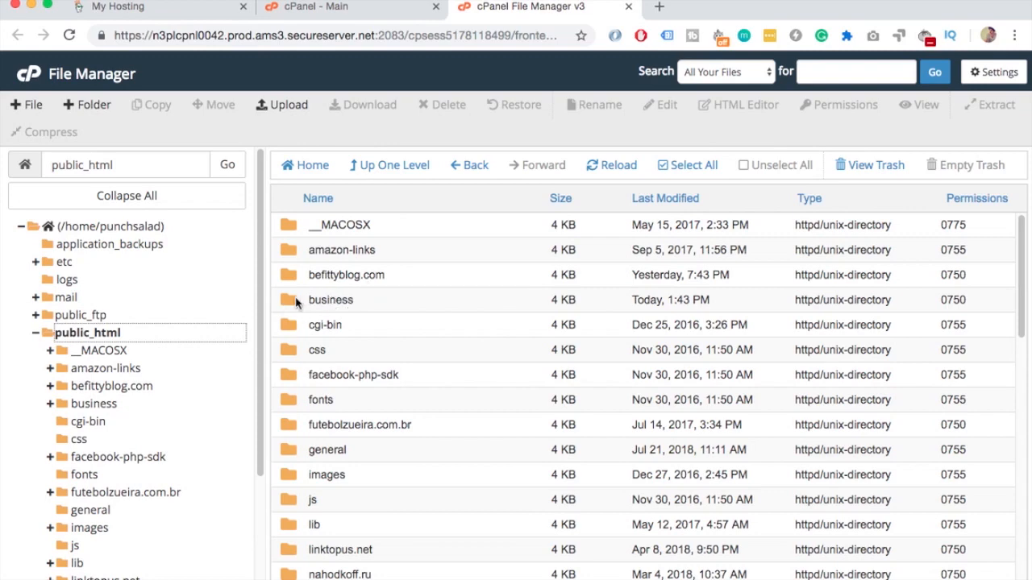
pyautogui.moveTo(280, 305)
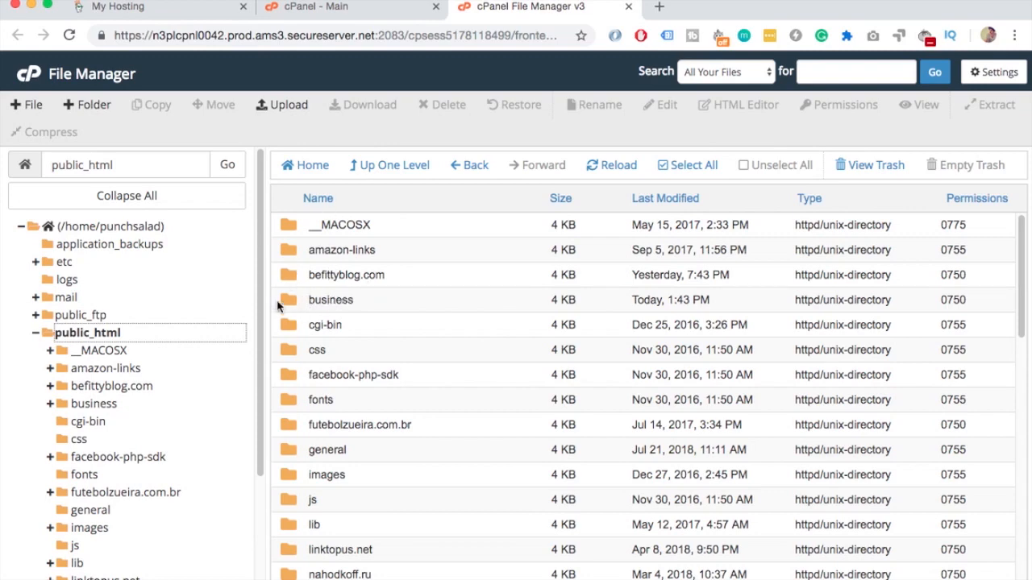
pyautogui.moveTo(314, 275)
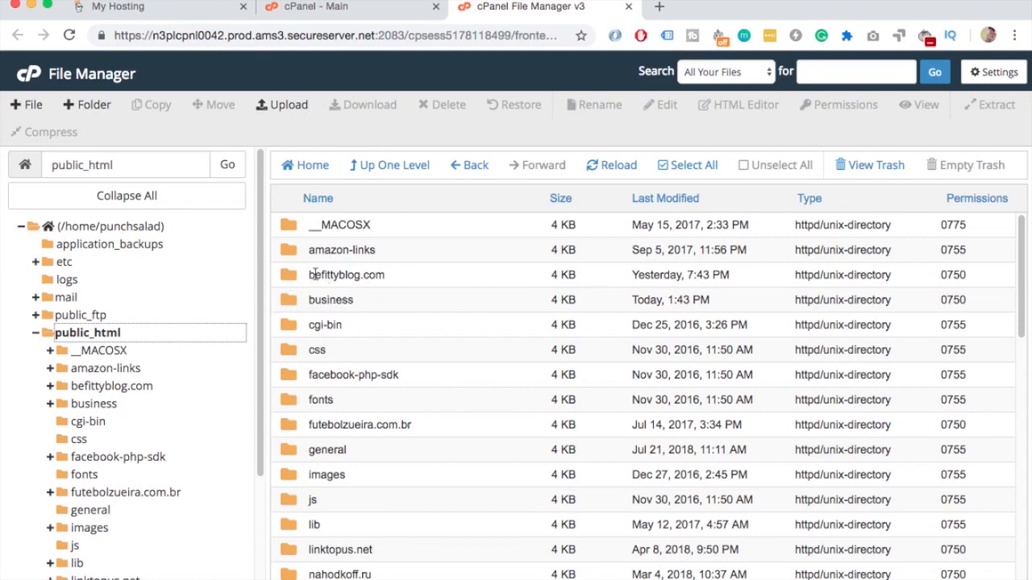
pyautogui.moveTo(293, 278)
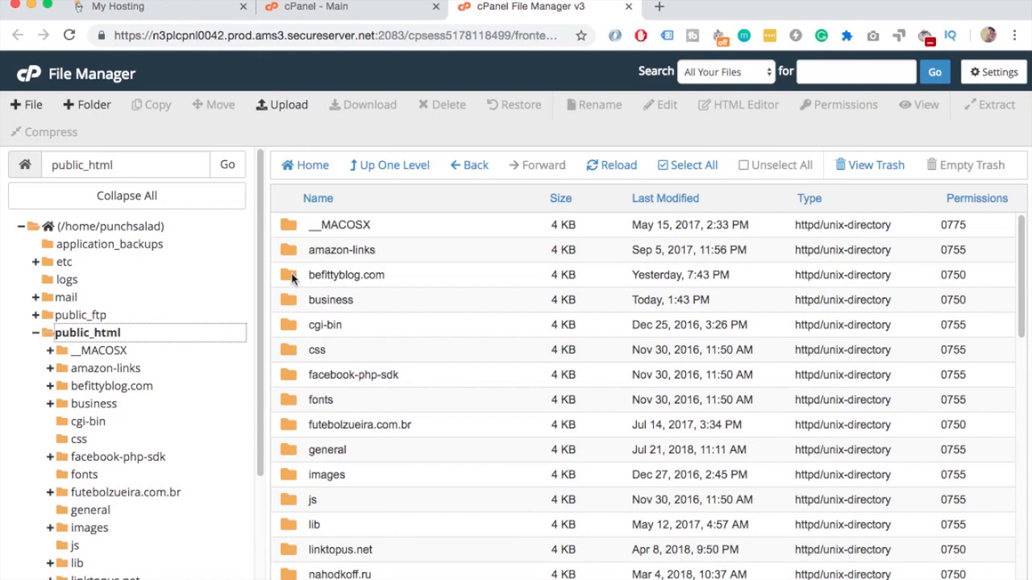
pyautogui.doubleClick(347, 275)
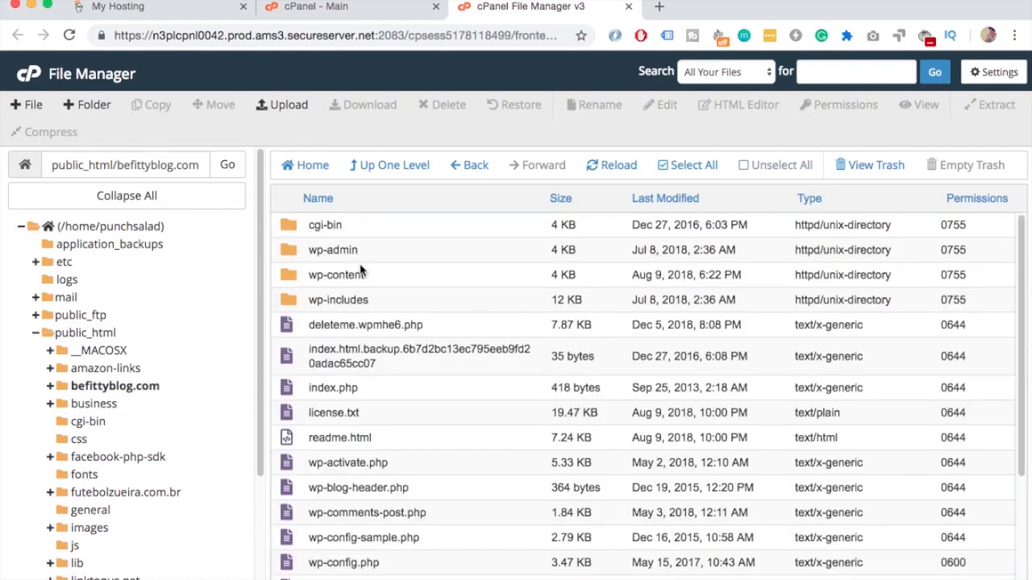
pyautogui.moveTo(361, 189)
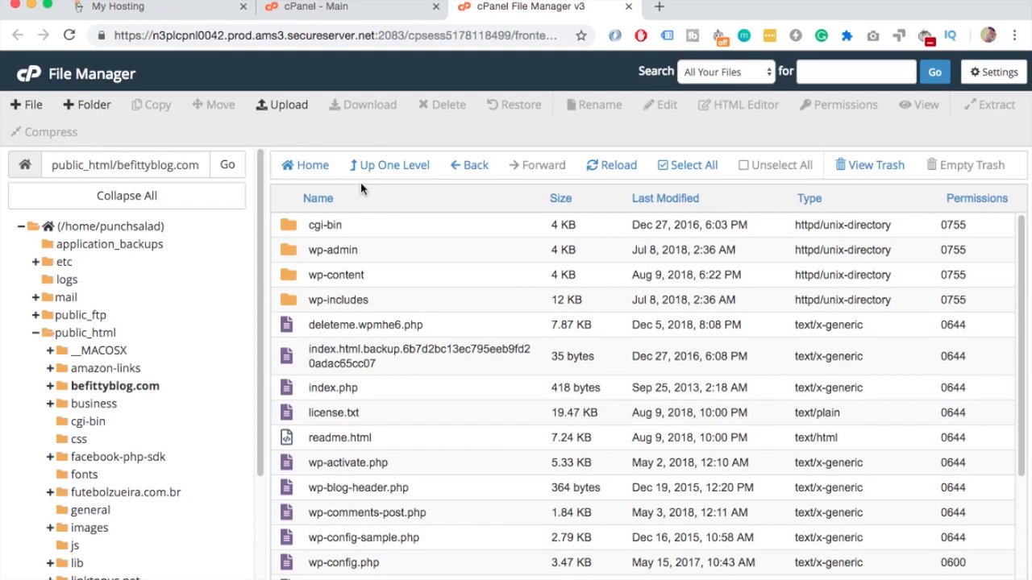
pyautogui.moveTo(372, 170)
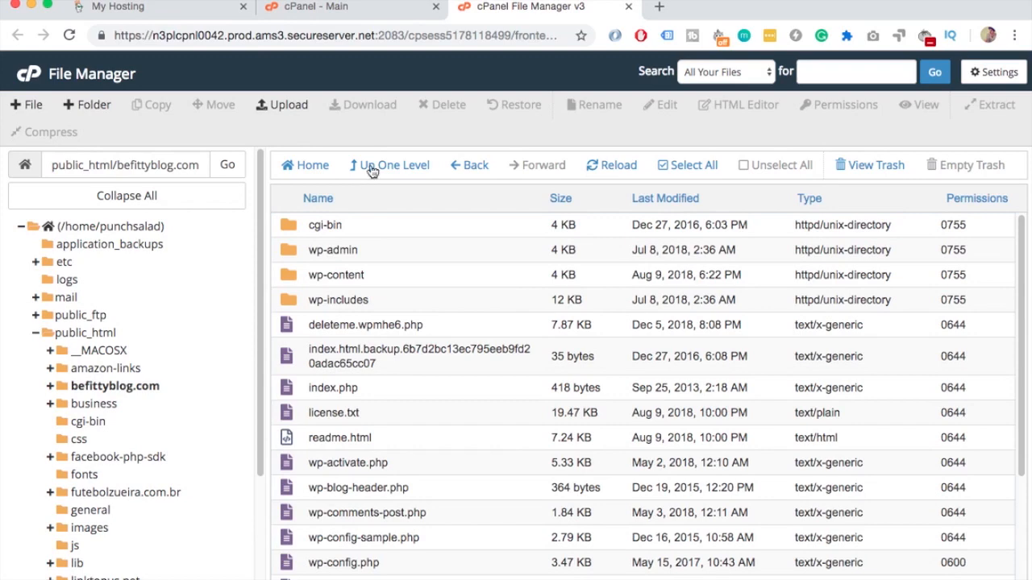
pyautogui.click(394, 165)
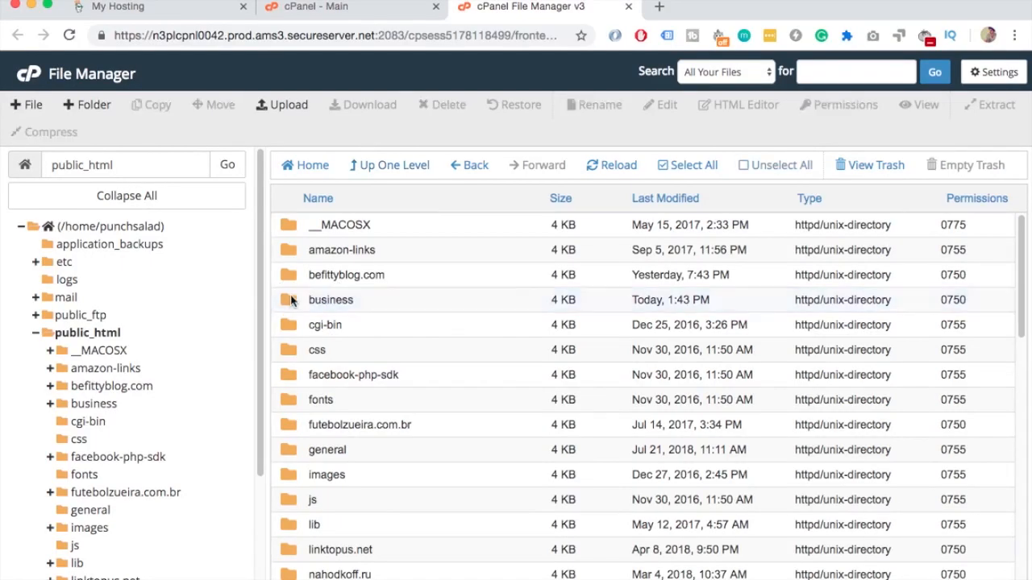
# Step: Enter the business subdomain folder, which contains only cgi-bin
pyautogui.doubleClick(331, 299)
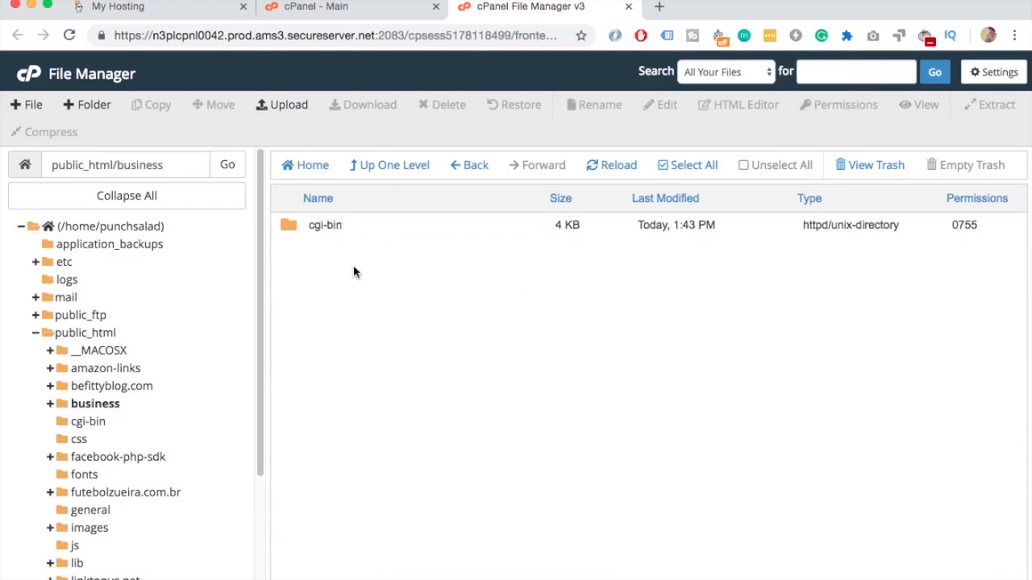
pyautogui.rightClick(316, 277)
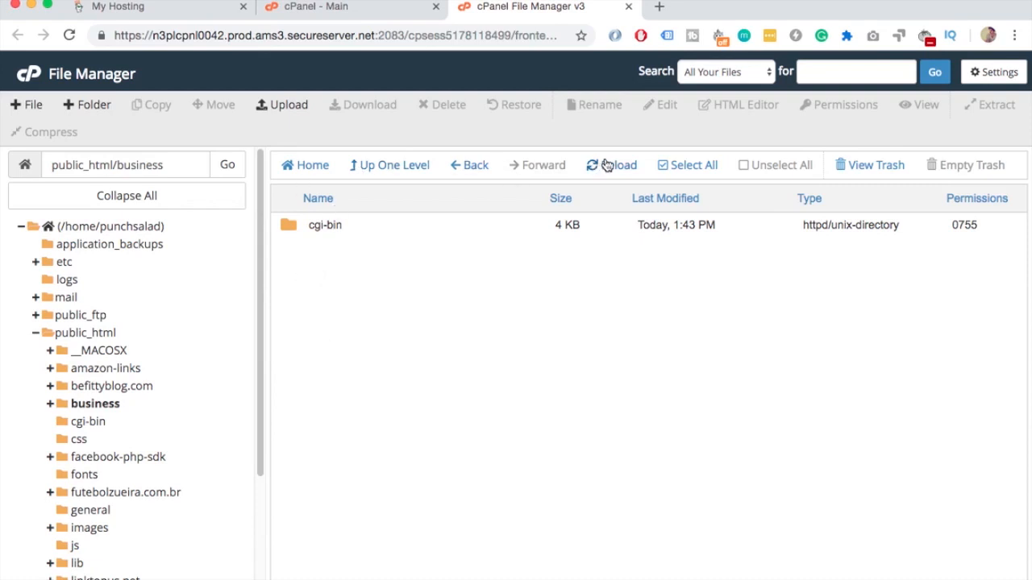
pyautogui.moveTo(417, 170)
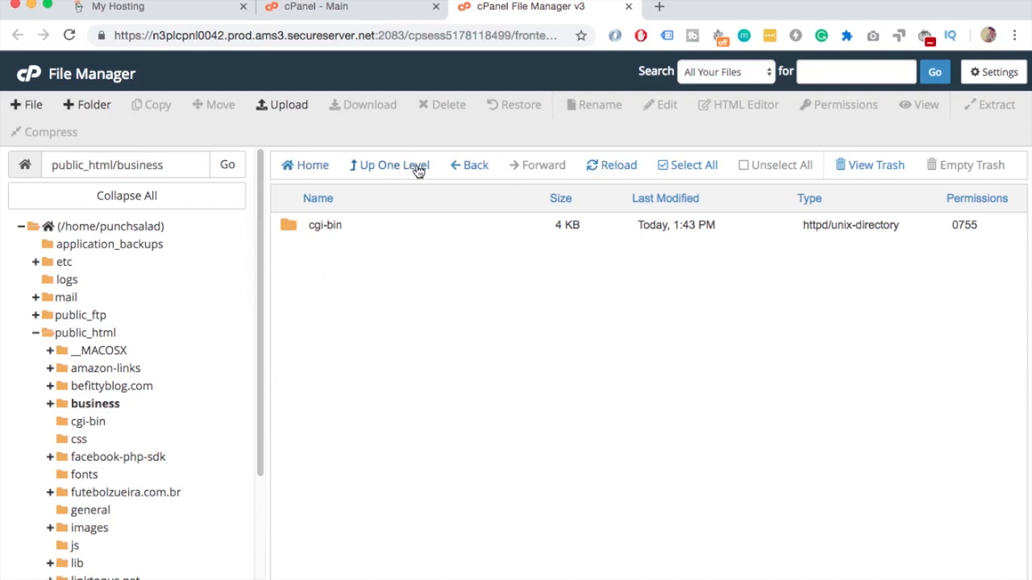
# Step: Create index.html in the business folder with Hello World HTML, fix the stray bracket, and save it
pyautogui.rightClick(358, 256)
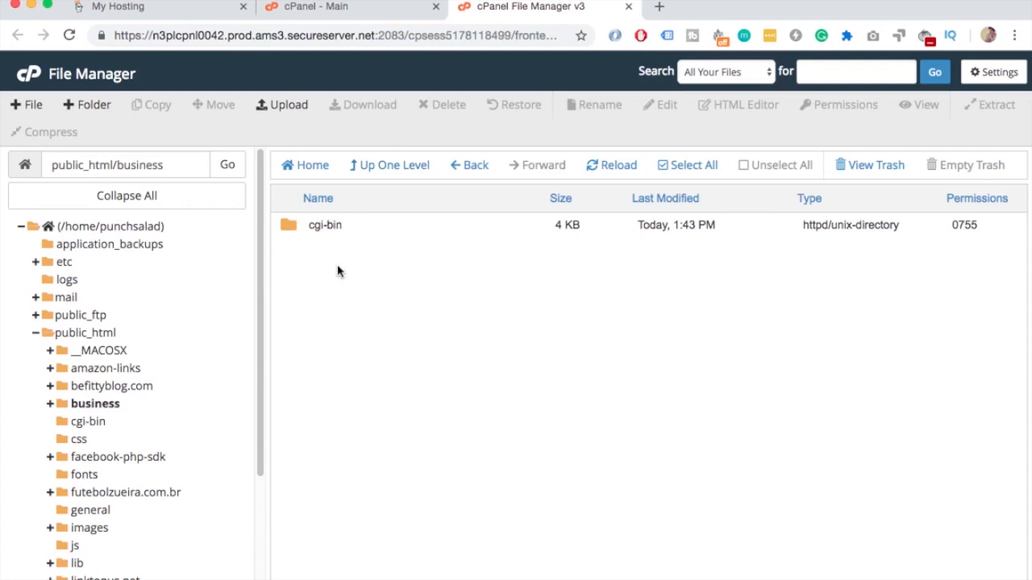
pyautogui.click(26, 104)
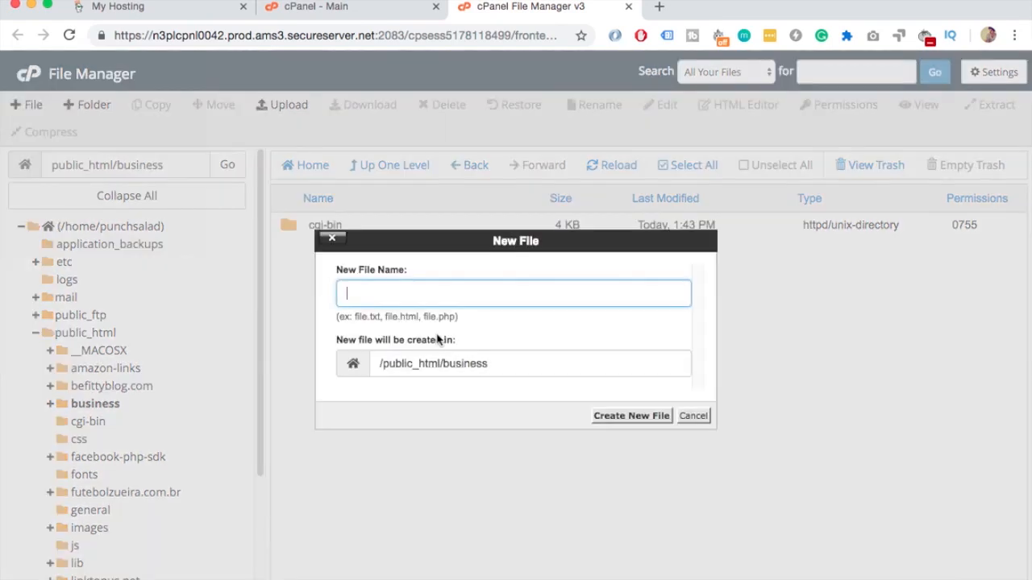
pyautogui.click(631, 415)
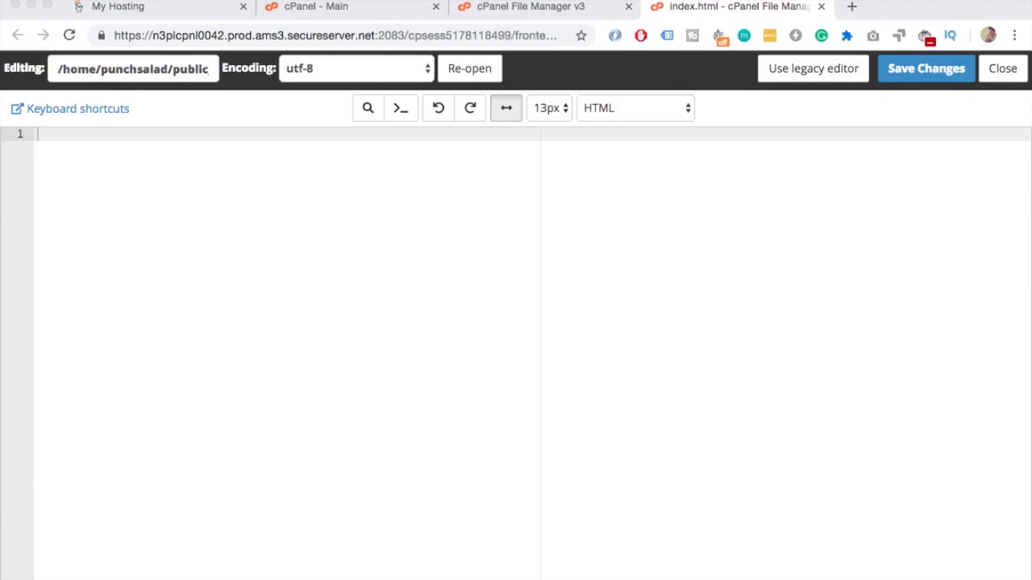
pyautogui.click(925, 68)
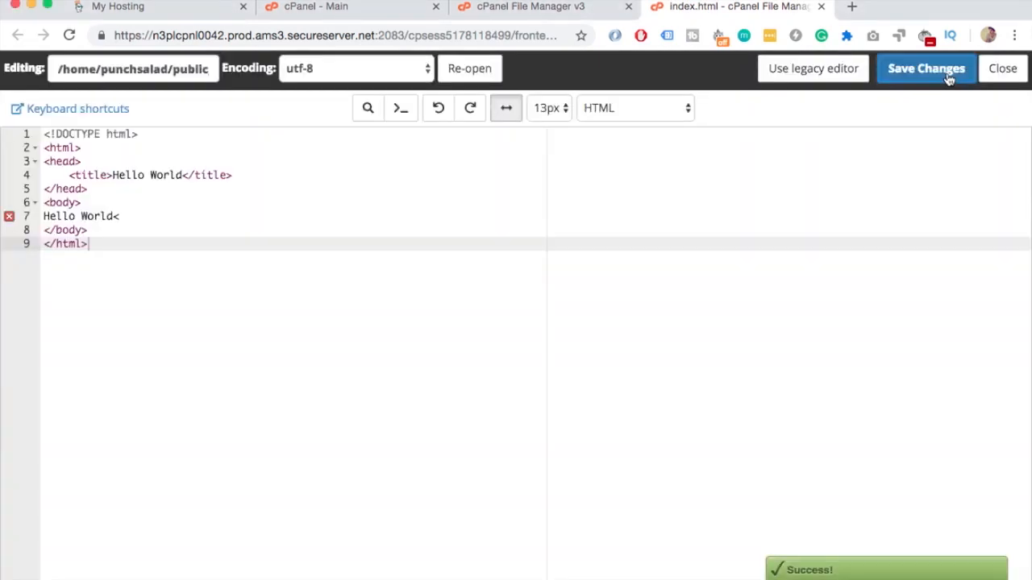
pyautogui.click(926, 67)
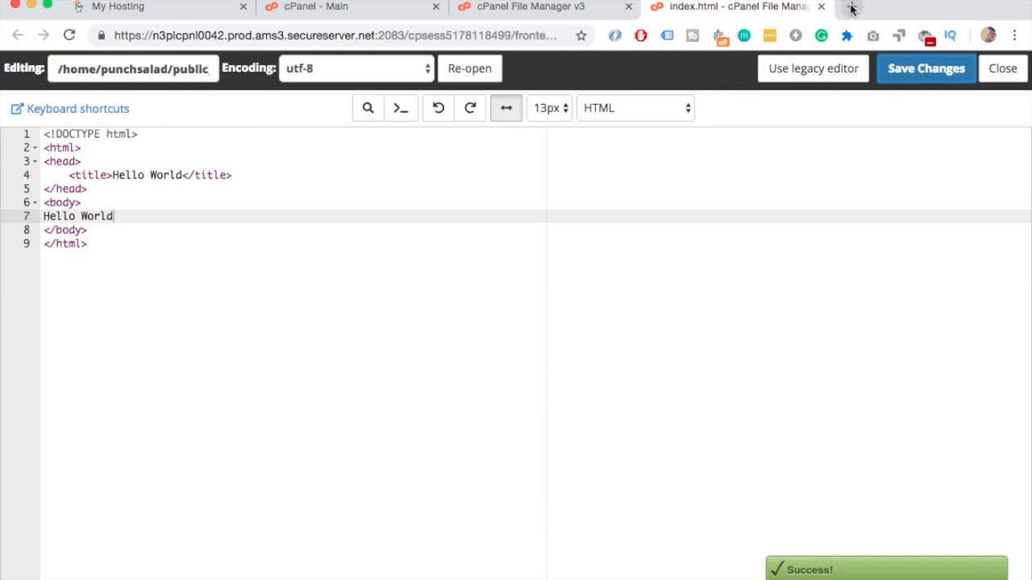
pyautogui.click(851, 7)
pyautogui.write('business.punchsalad.com')
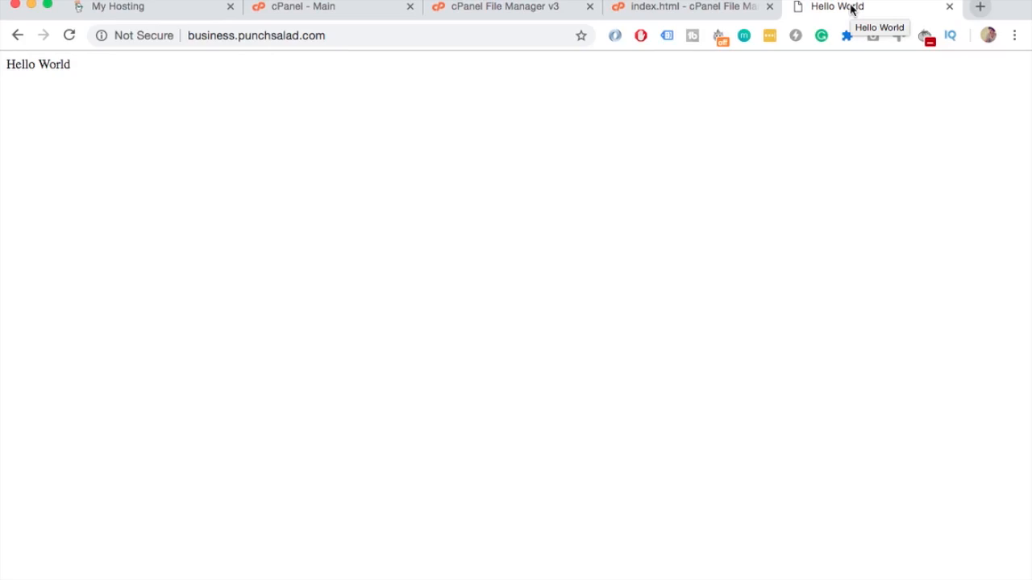
# Step: After checking business.punchsalad.com shows Hello World, return to the cPanel main page
pyautogui.click(302, 7)
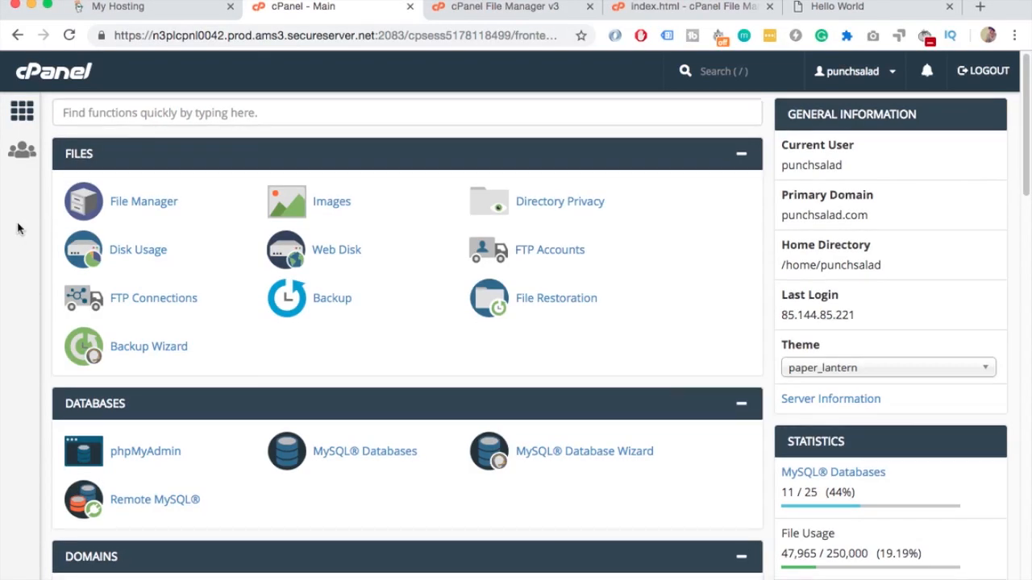
# Step: Reach Installatron Applications Installer and select the WordPress application page
pyautogui.scroll(-3)
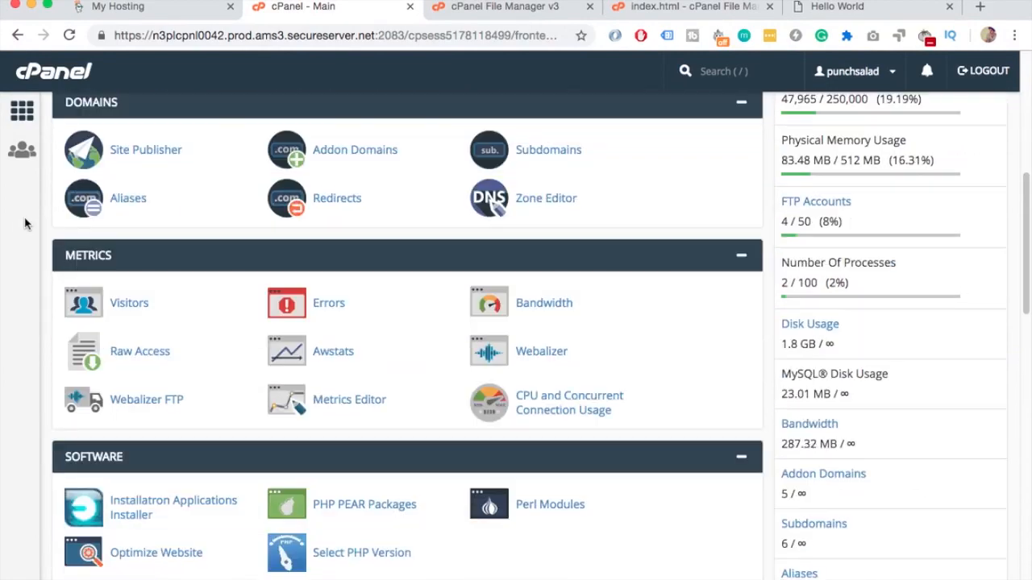
pyautogui.scroll(-3)
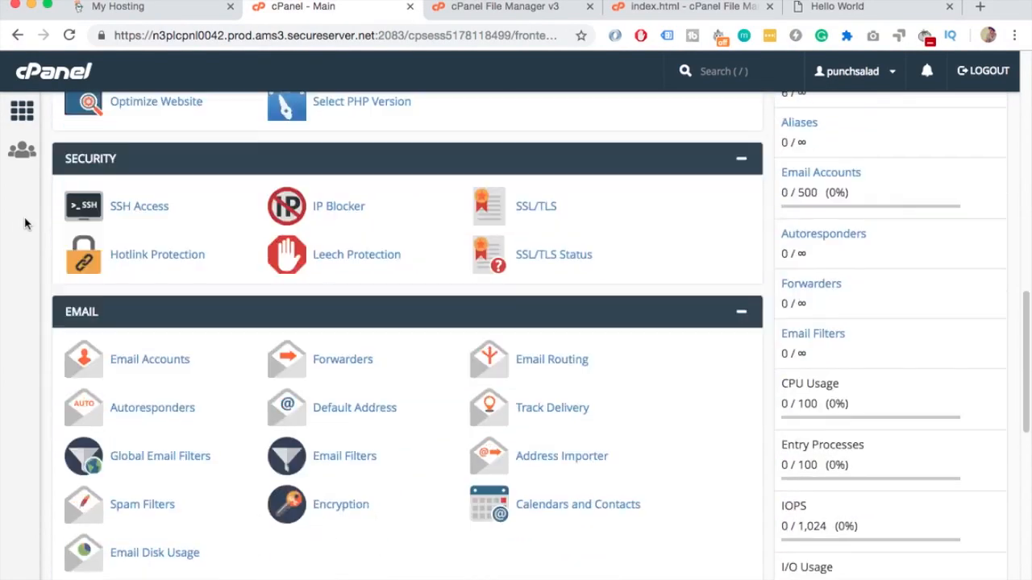
pyautogui.scroll(-3)
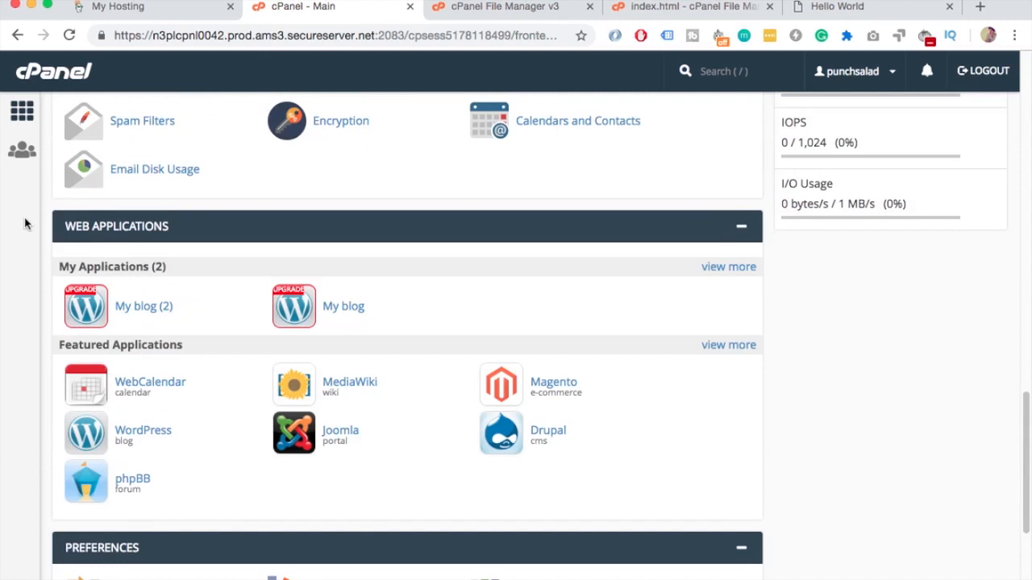
pyautogui.moveTo(143, 435)
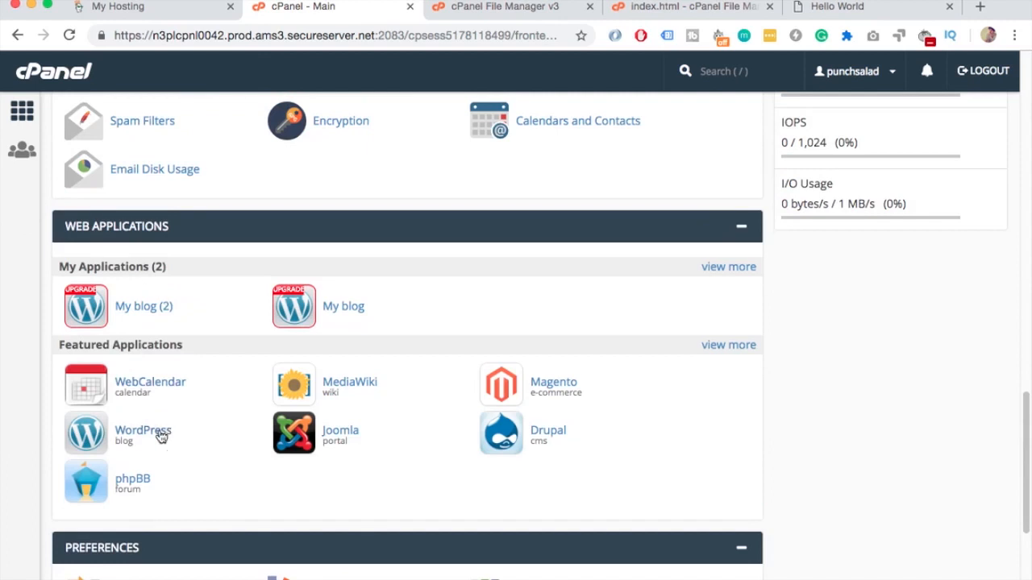
pyautogui.click(142, 430)
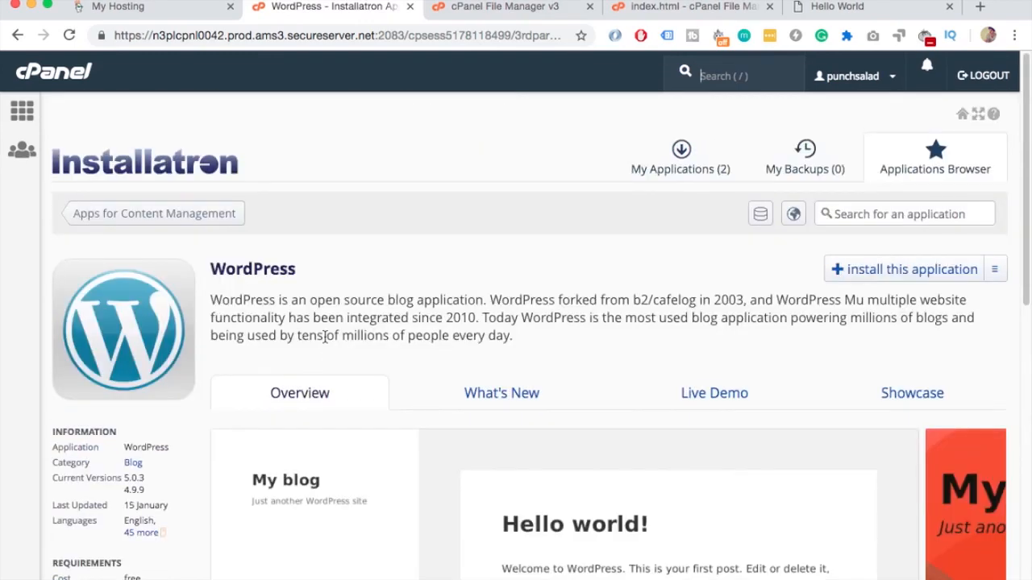
pyautogui.moveTo(865, 274)
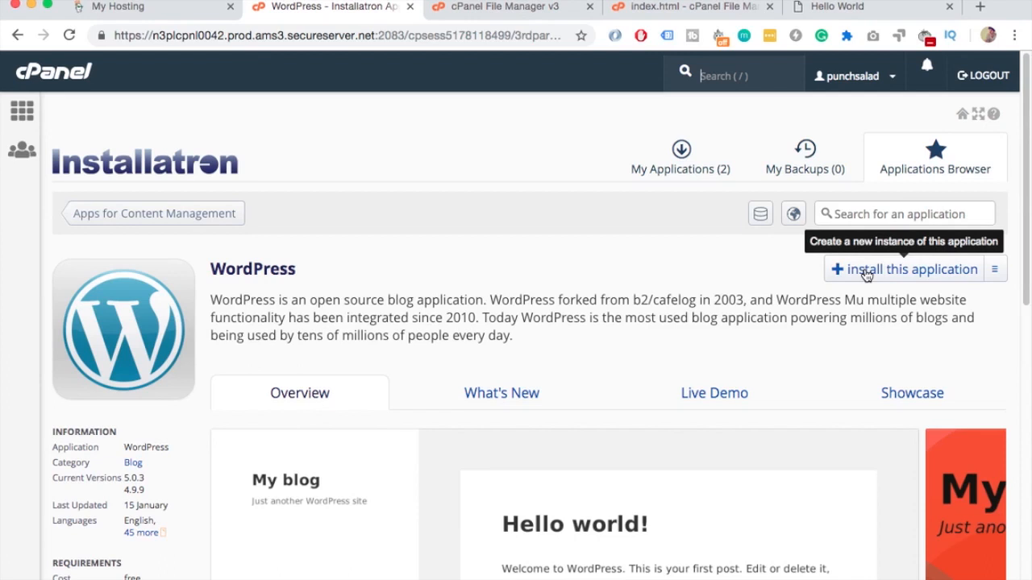
pyautogui.moveTo(888, 277)
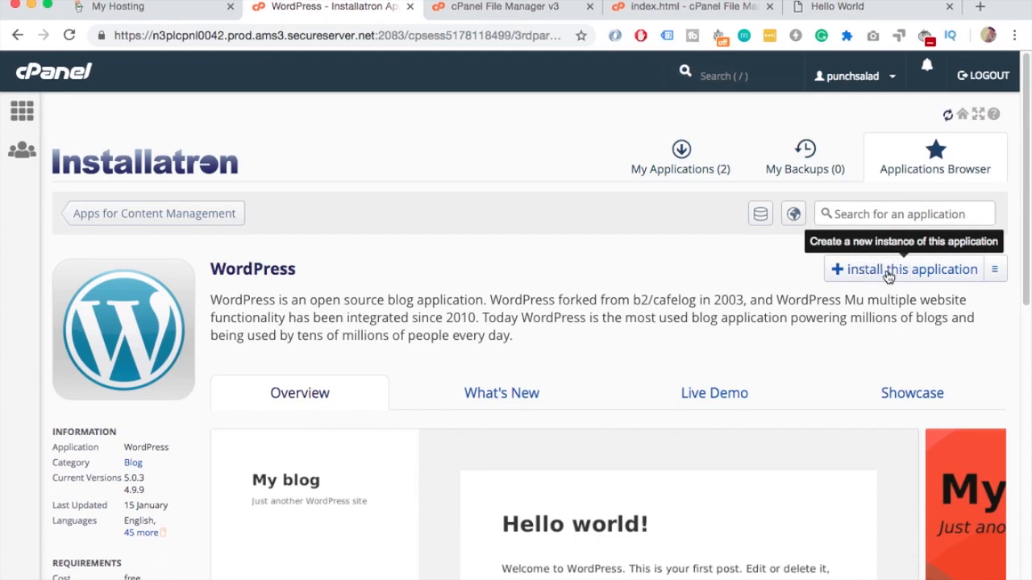
pyautogui.click(911, 270)
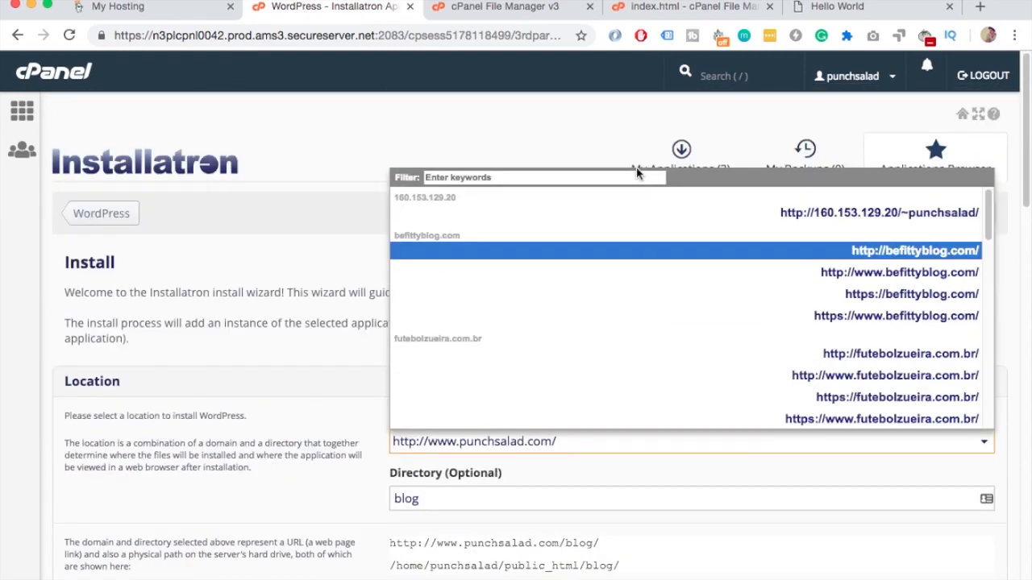
pyautogui.scroll(-3)
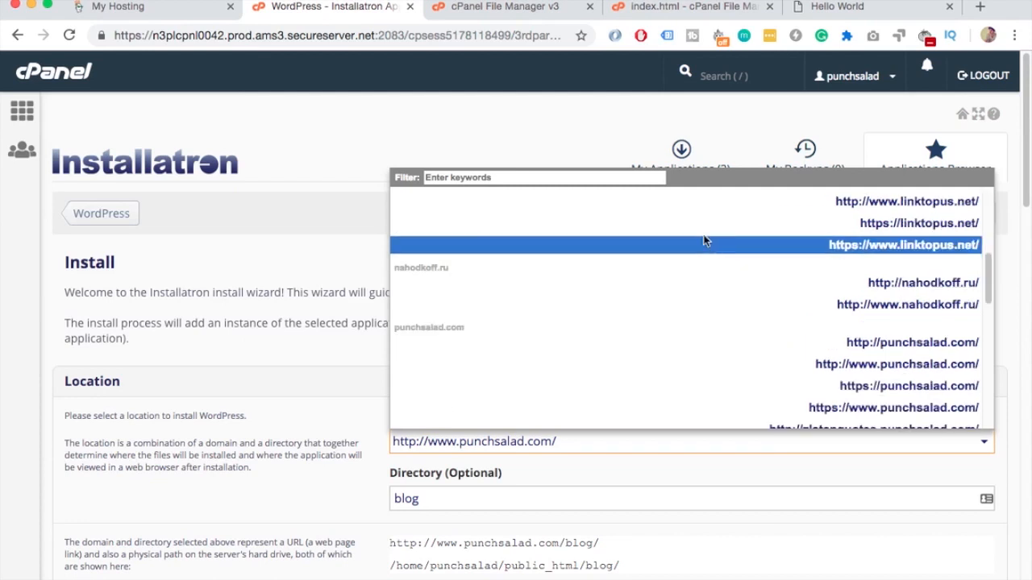
pyautogui.scroll(-3)
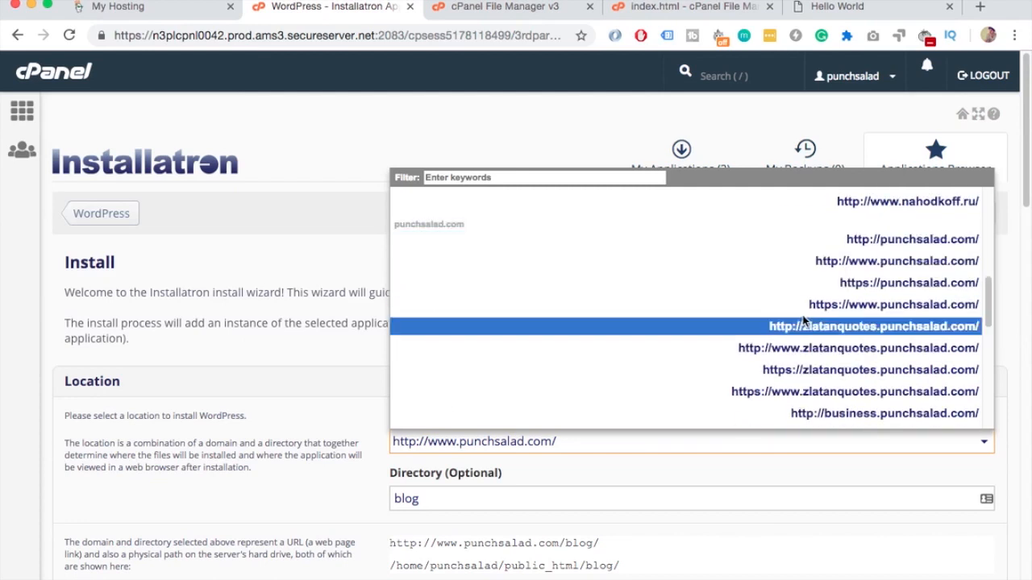
pyautogui.moveTo(779, 275)
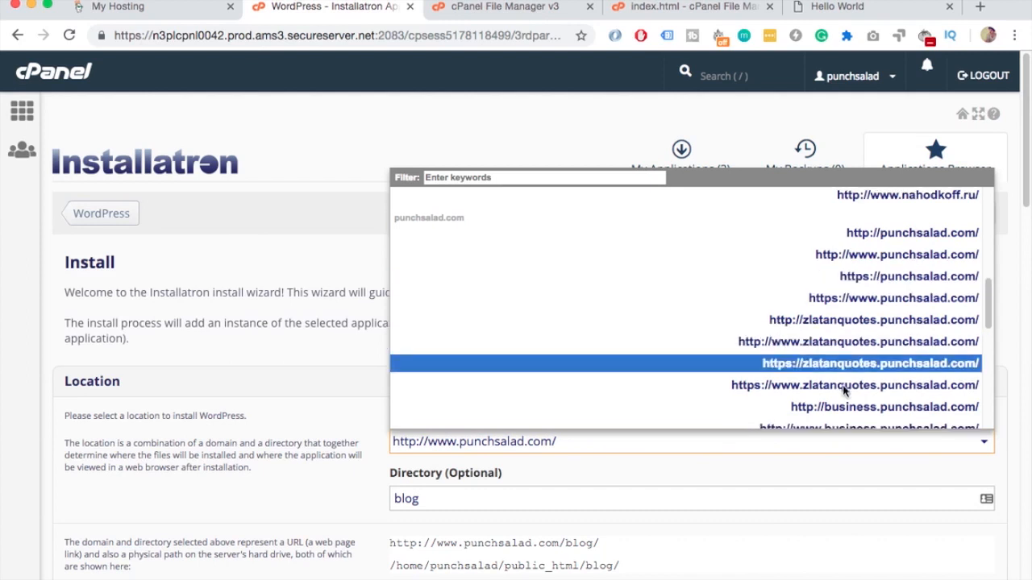
pyautogui.click(883, 407)
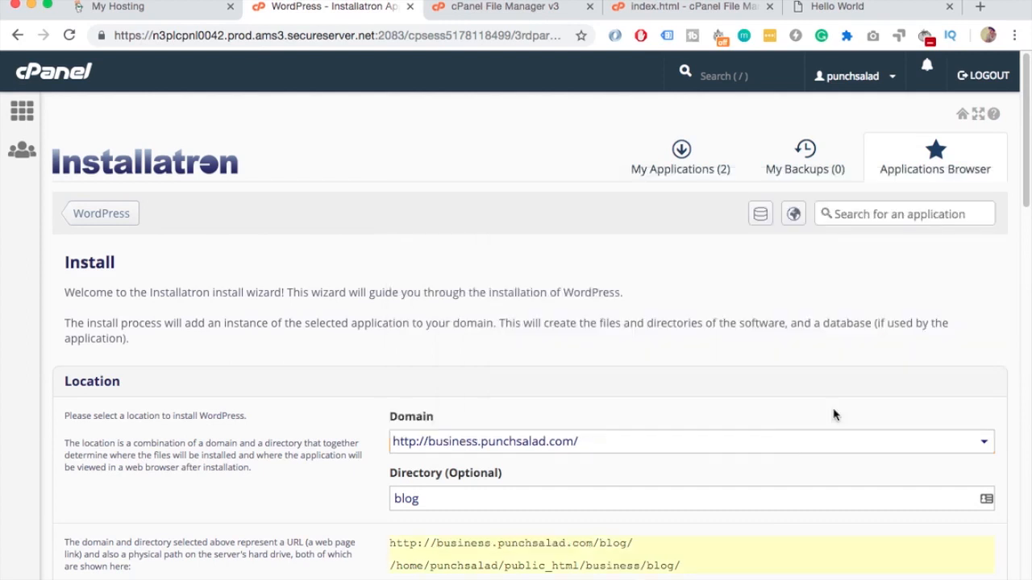
pyautogui.scroll(-3)
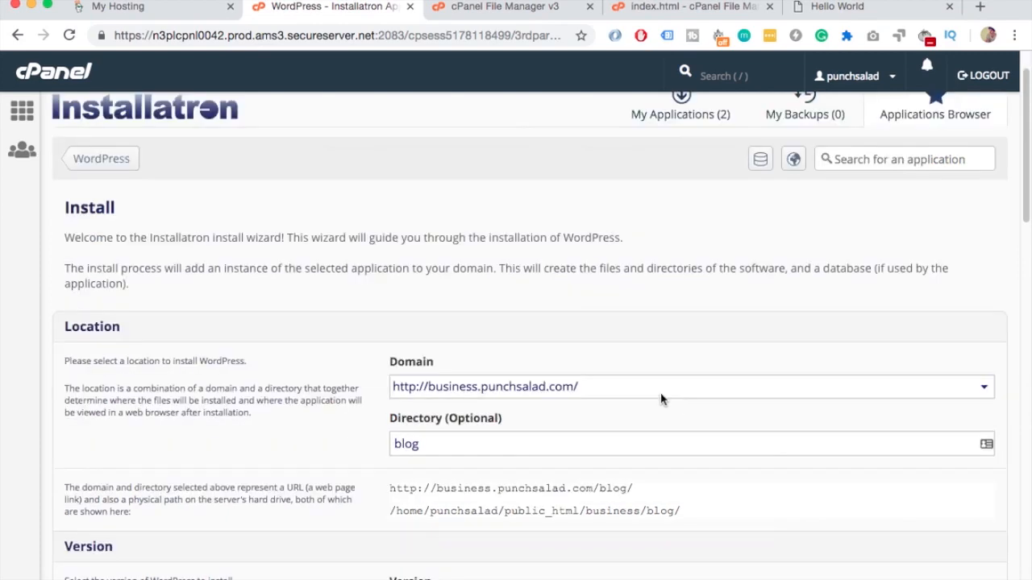
pyautogui.scroll(-3)
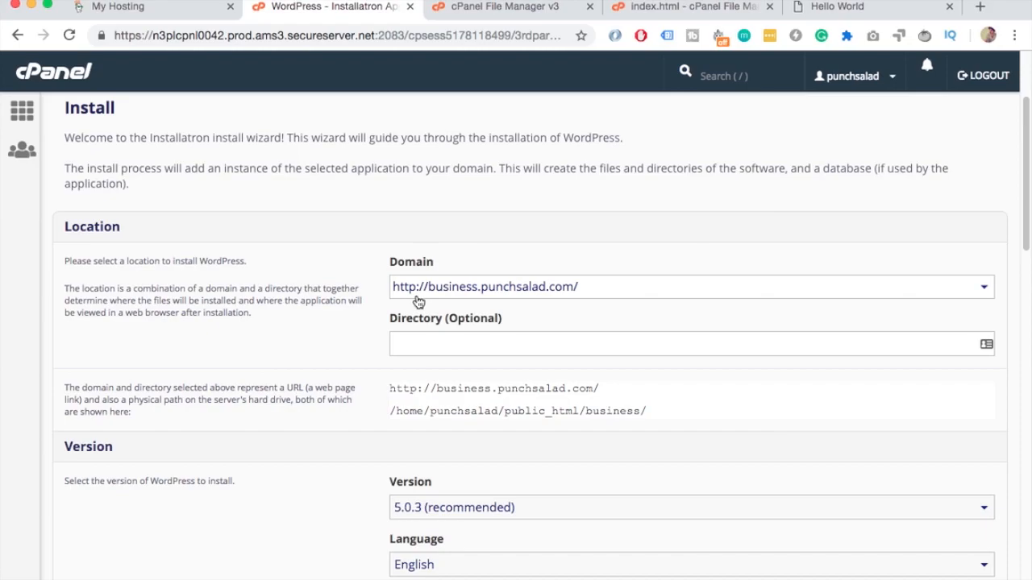
# Step: Choose 'Do not automatically update' and enable multi-site support, leaving other settings at defaults
pyautogui.scroll(-3)
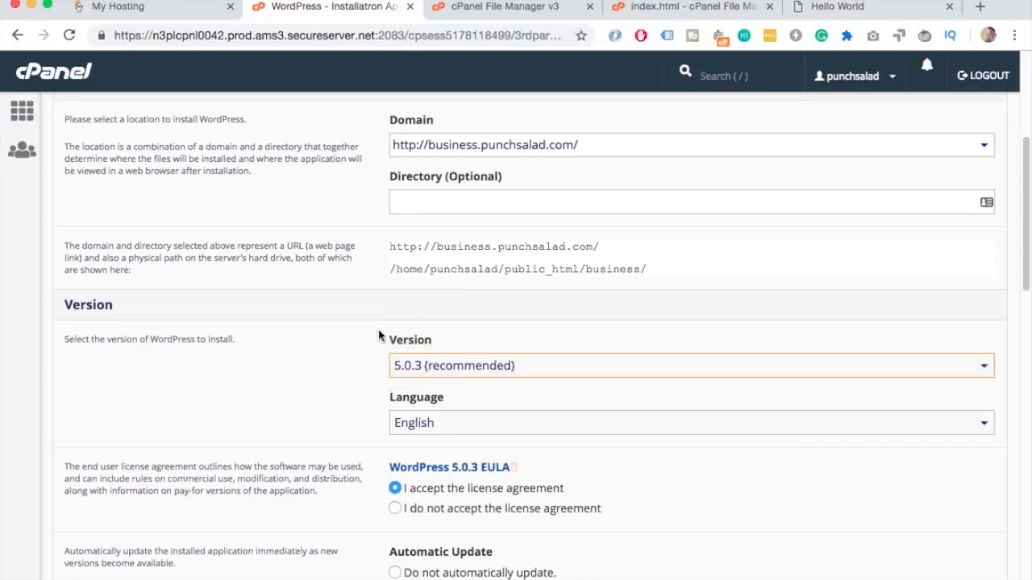
pyautogui.scroll(-3)
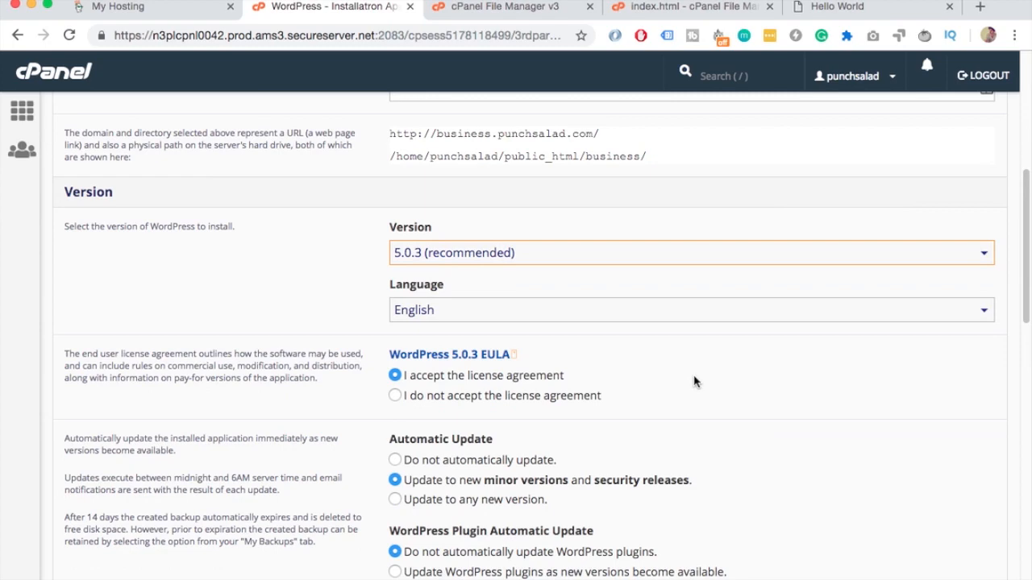
pyautogui.scroll(-3)
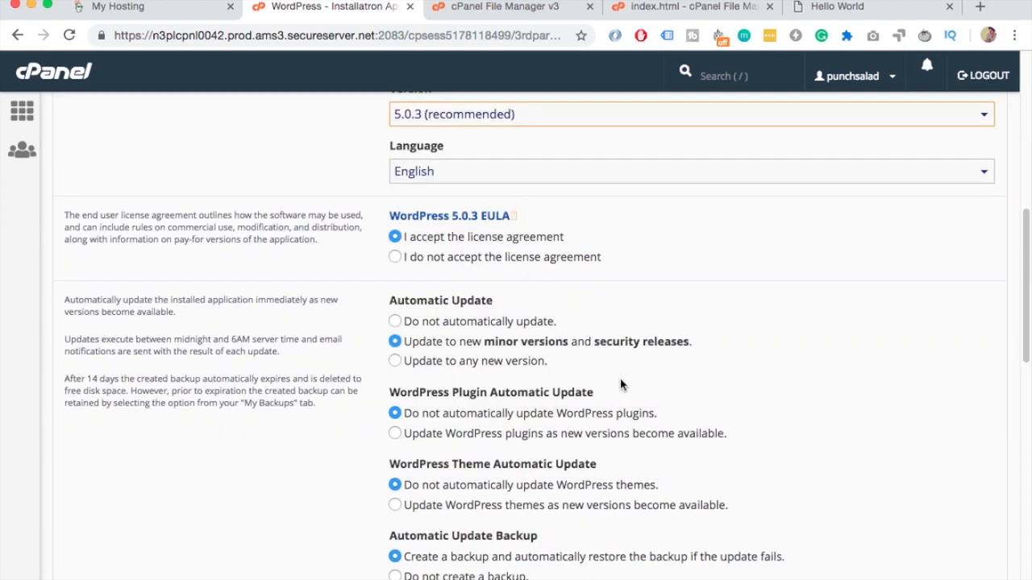
pyautogui.moveTo(508, 327)
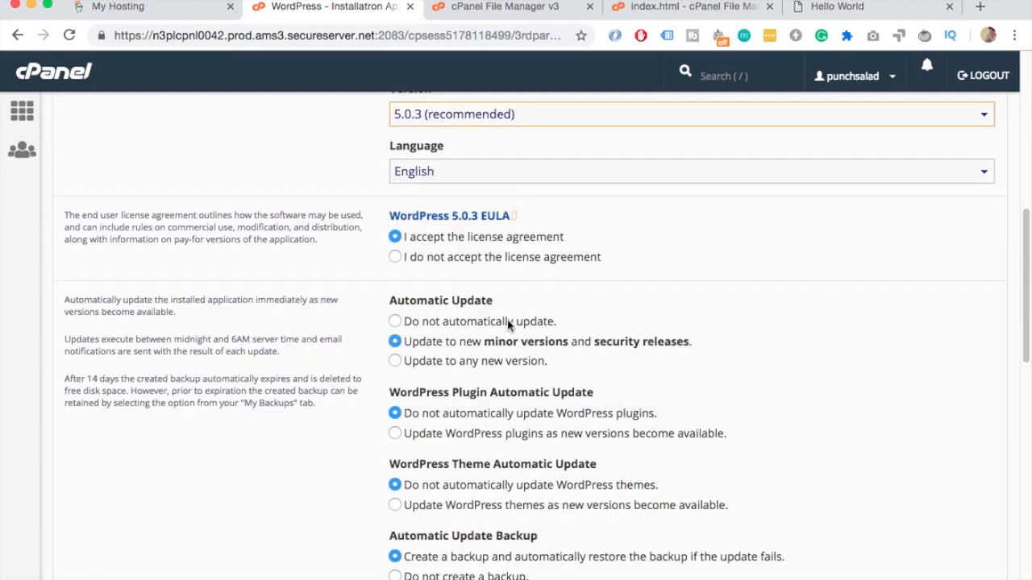
pyautogui.click(394, 321)
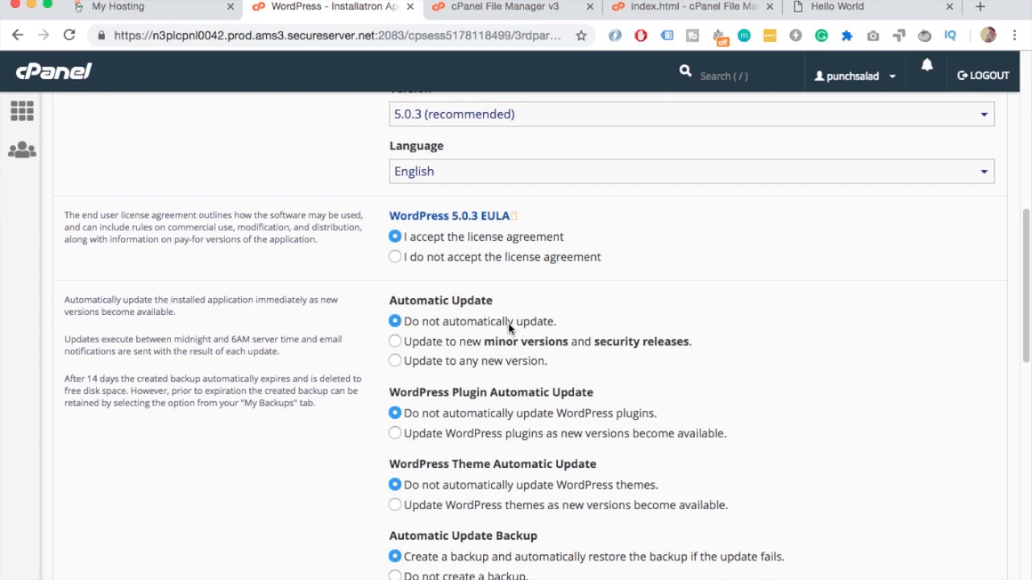
pyautogui.scroll(-3)
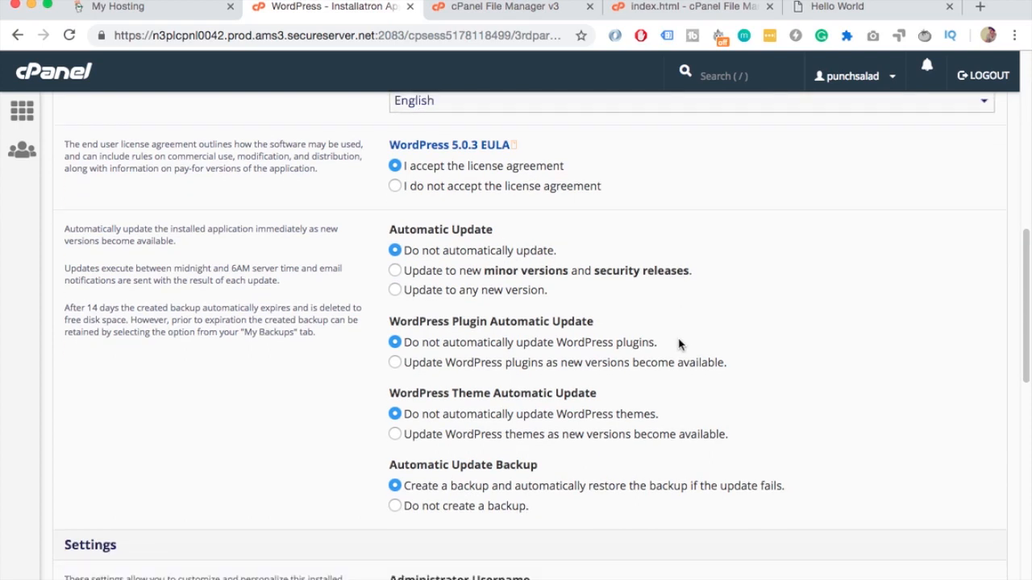
pyautogui.moveTo(530, 488)
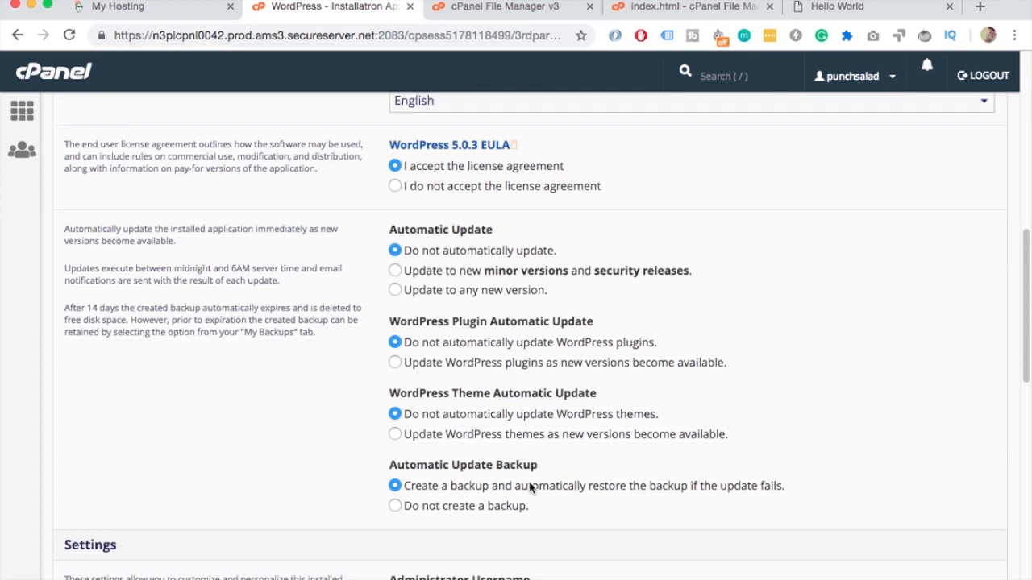
pyautogui.scroll(-3)
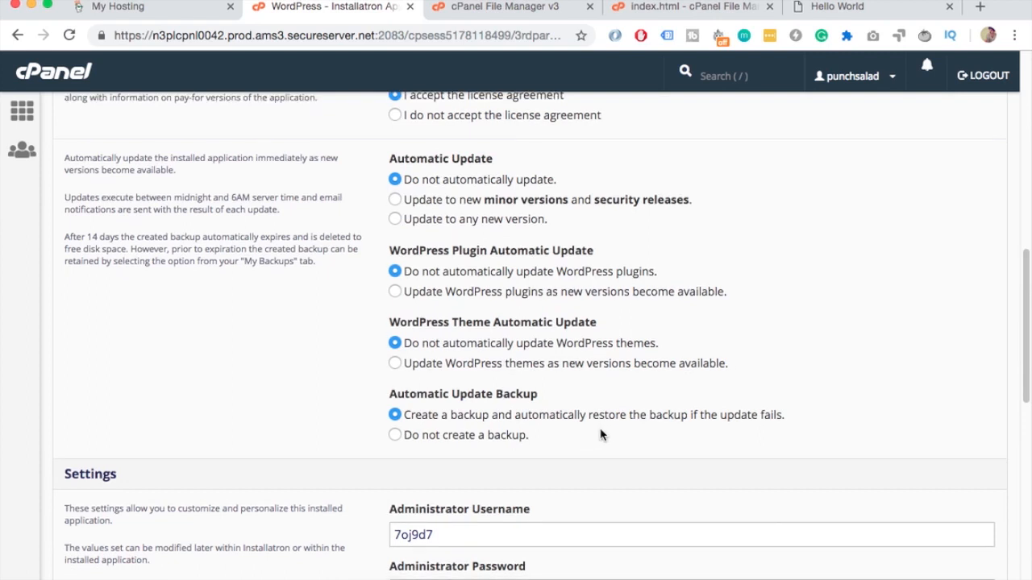
pyautogui.moveTo(607, 434)
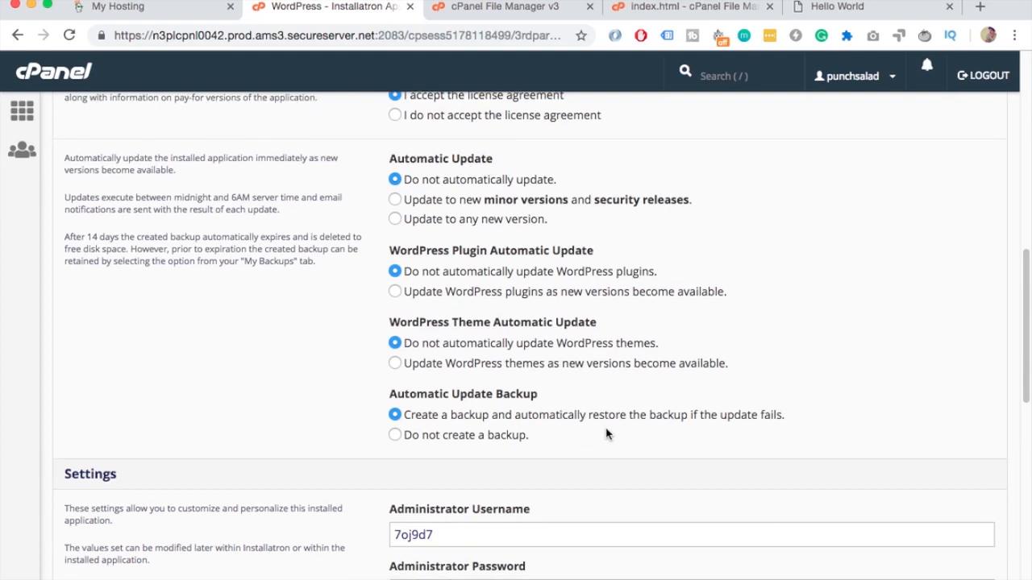
pyautogui.scroll(-3)
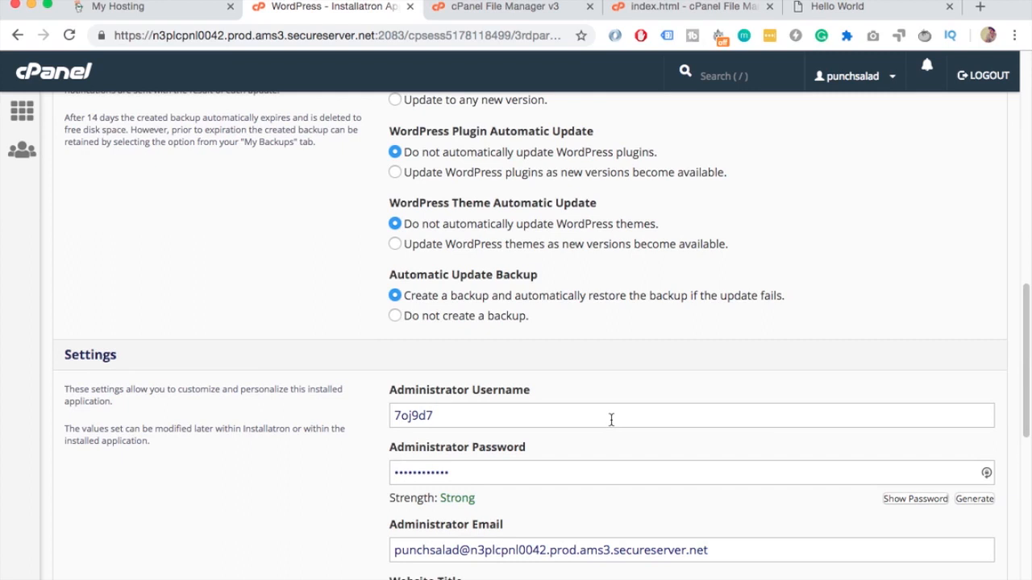
pyautogui.scroll(-3)
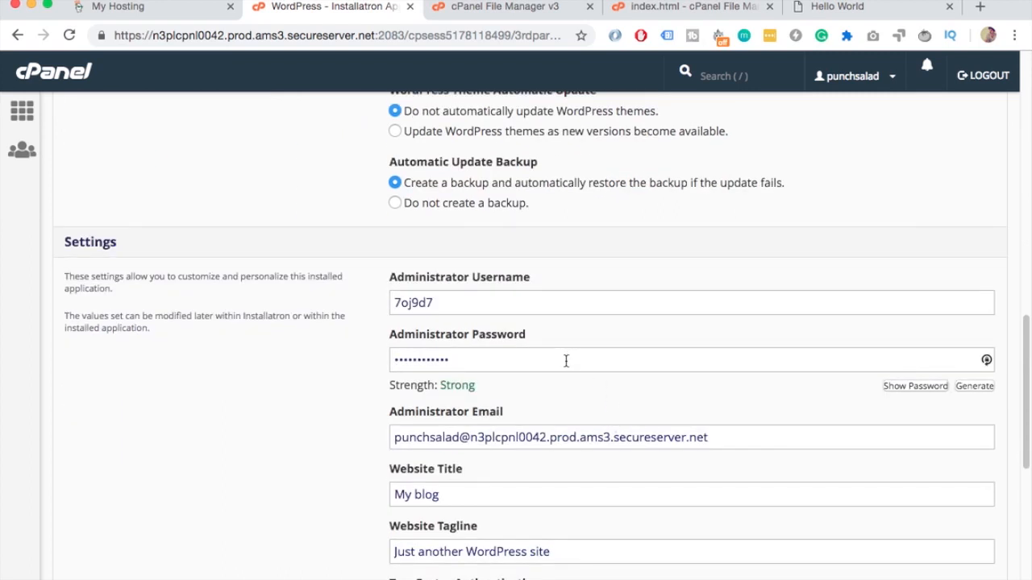
pyautogui.moveTo(567, 392)
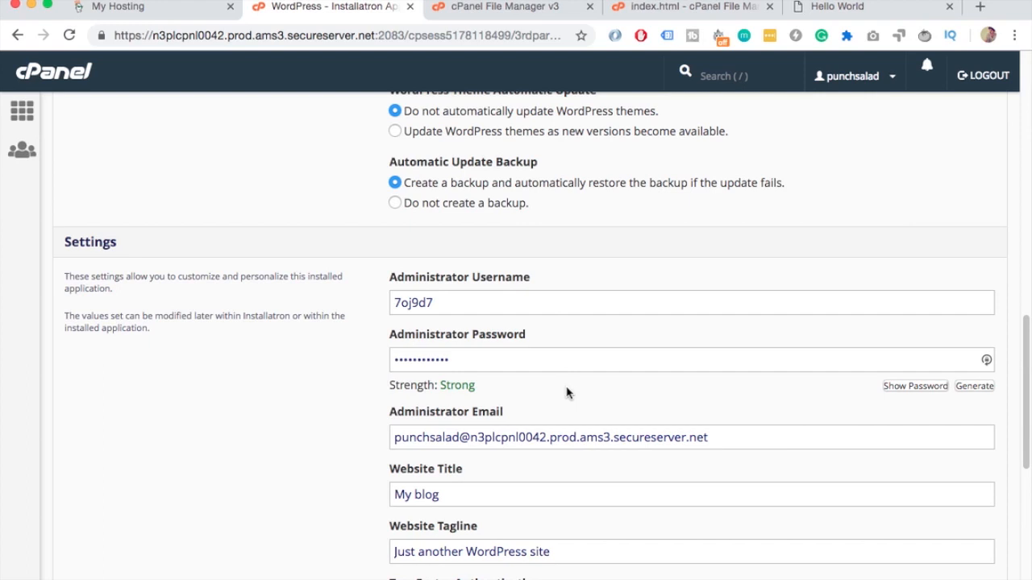
pyautogui.moveTo(698, 408)
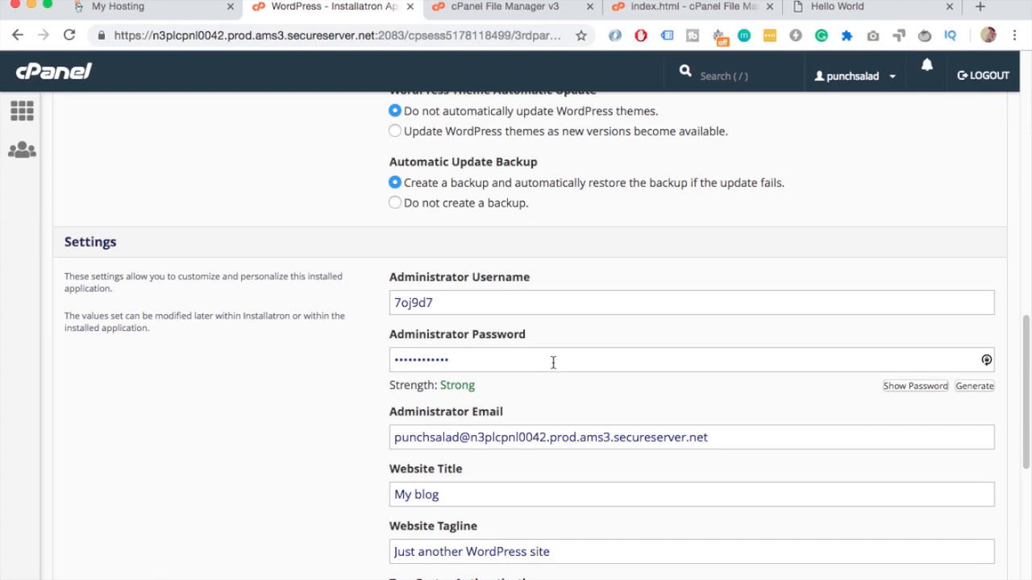
pyautogui.scroll(-3)
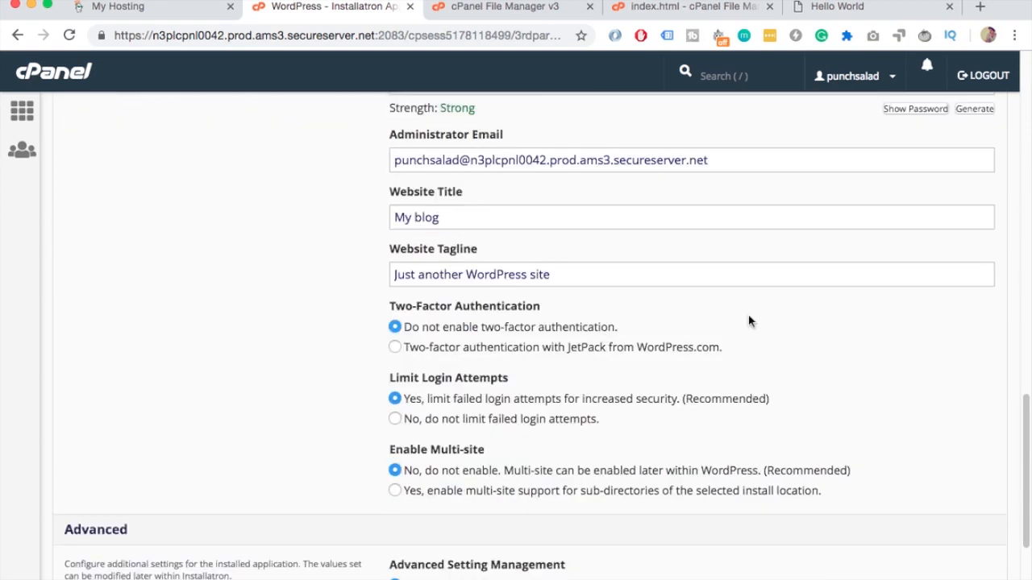
pyautogui.scroll(-3)
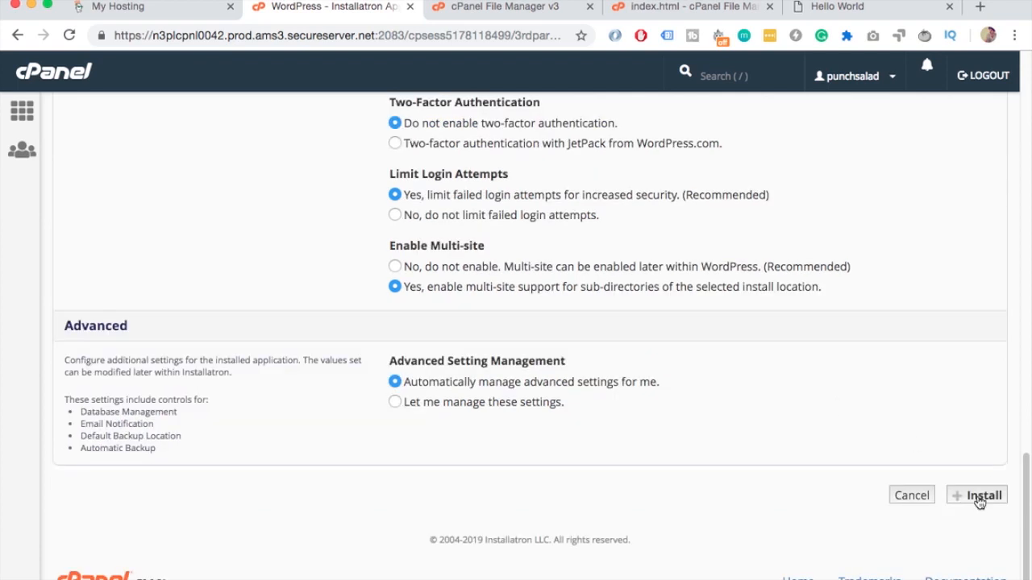
# Step: Run the install so WordPress 5.0.3 appears in Installatron as My blog (3)
pyautogui.click(976, 495)
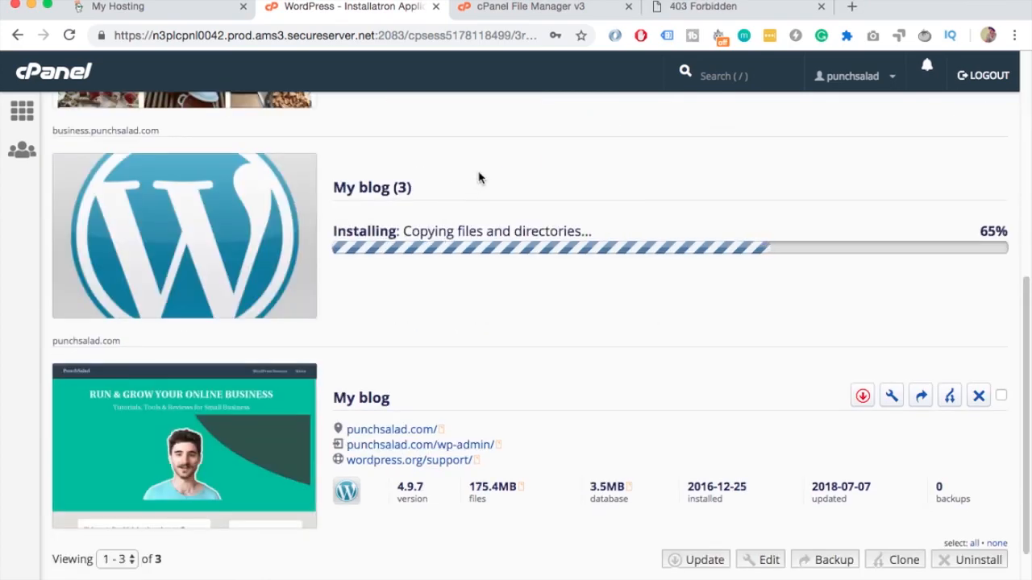
pyautogui.scroll(3)
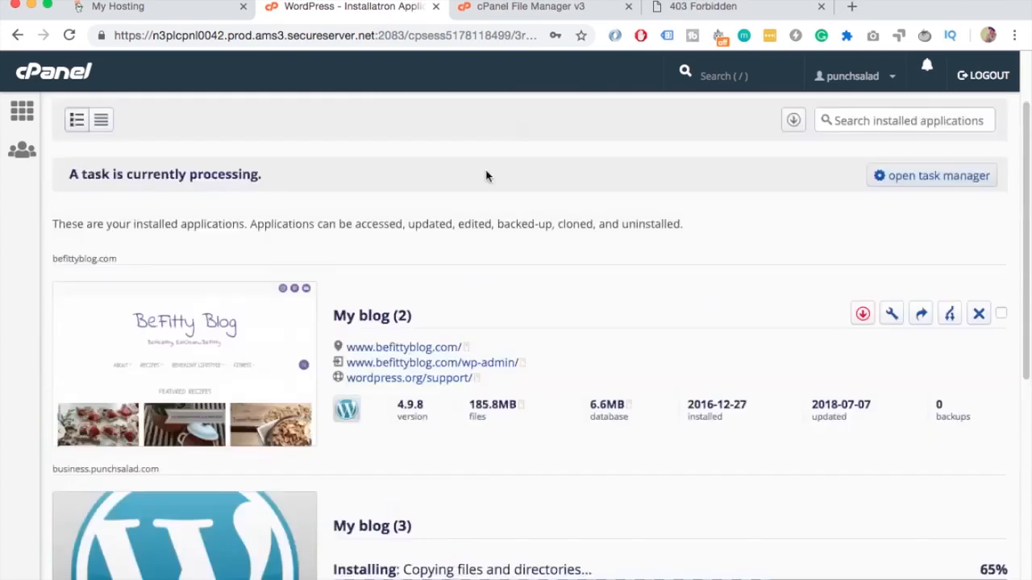
pyautogui.scroll(-3)
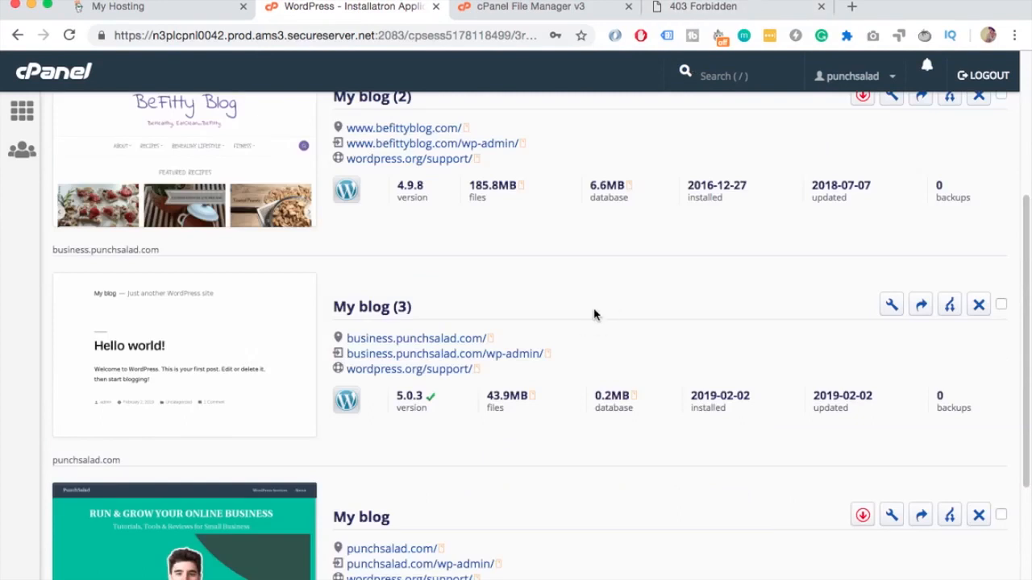